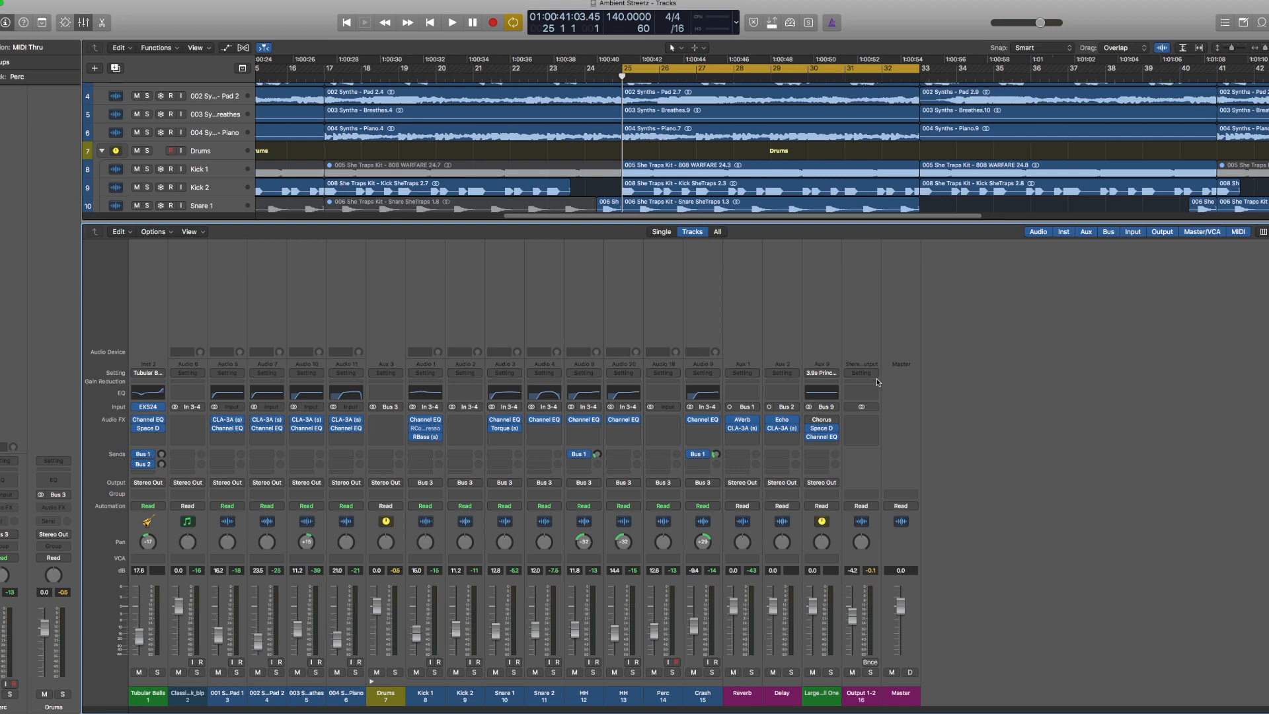
mouse_move(877, 381)
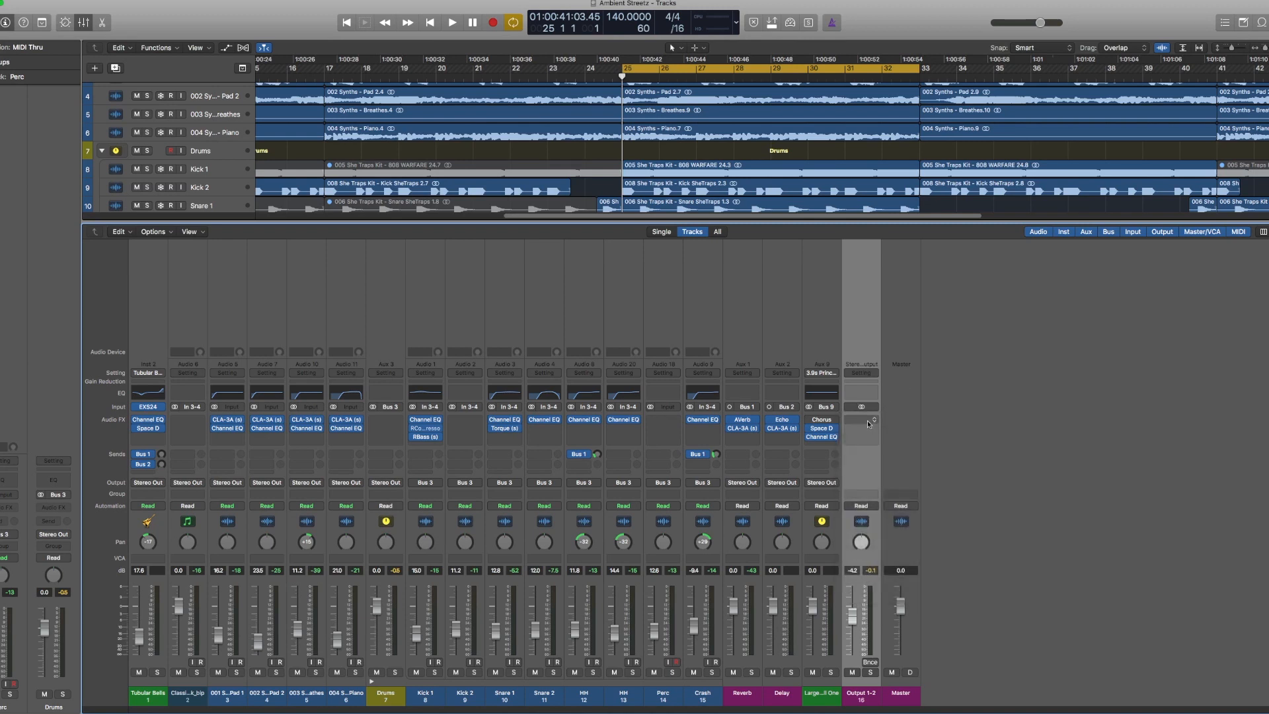
Insert Slate Digital Virtual Tape Machines as the first Audio FX on Output 1-2.
left_click(860, 419)
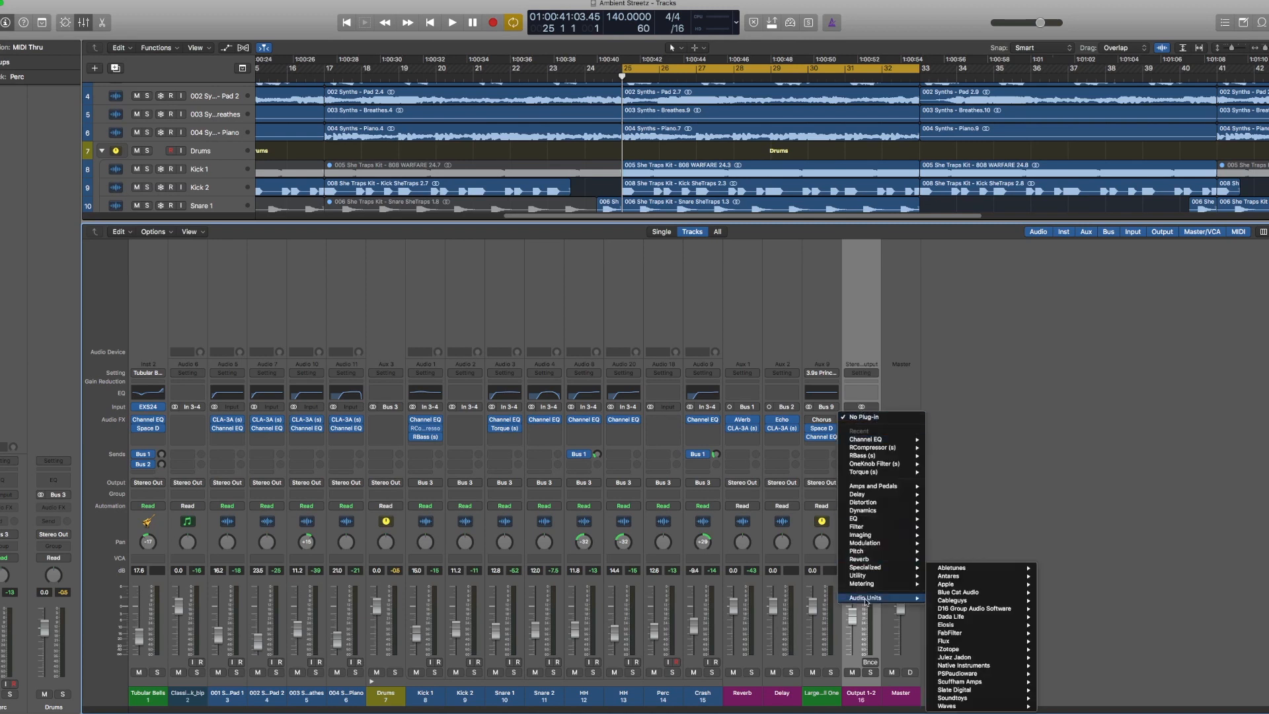
mouse_move(972, 690)
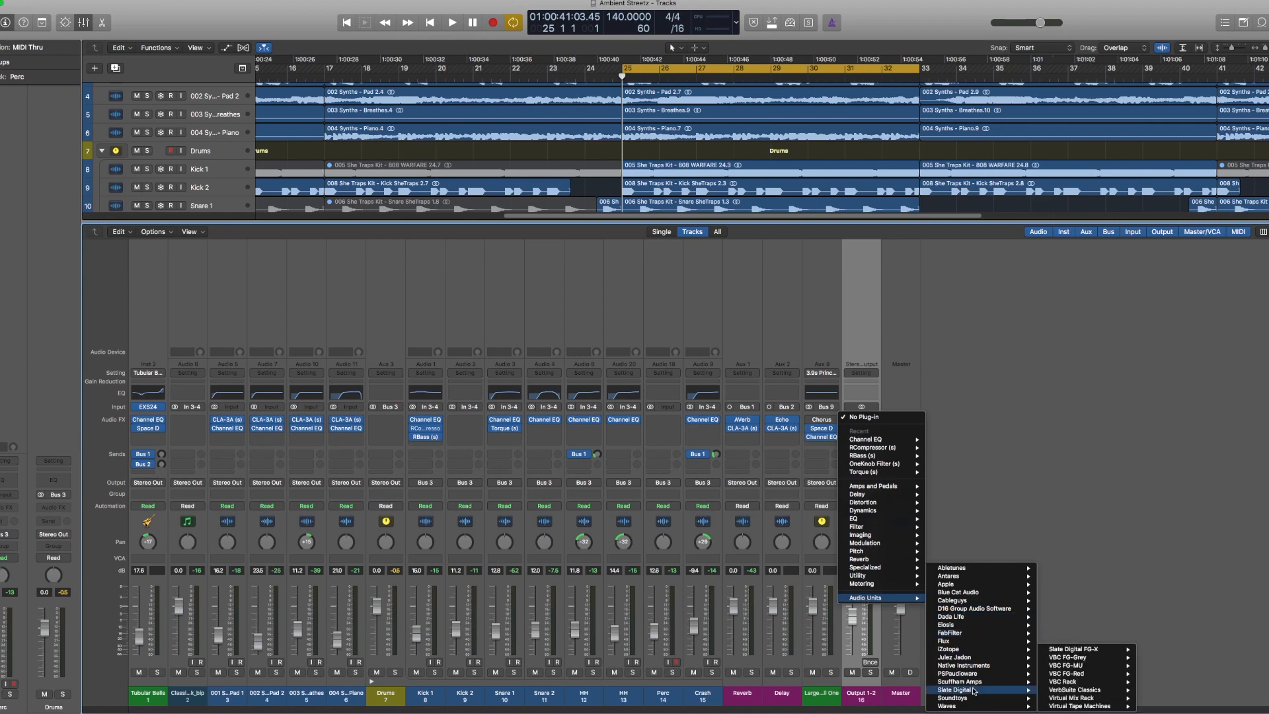
mouse_move(1068, 706)
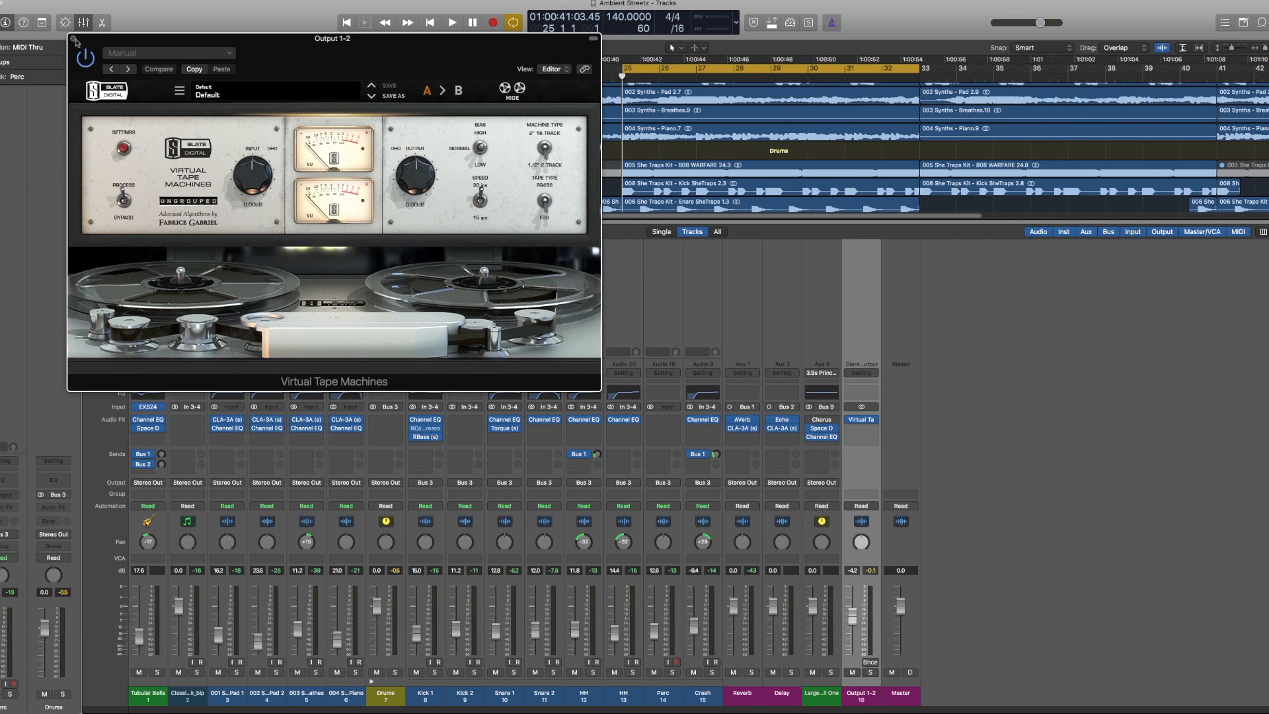
left_click(74, 41)
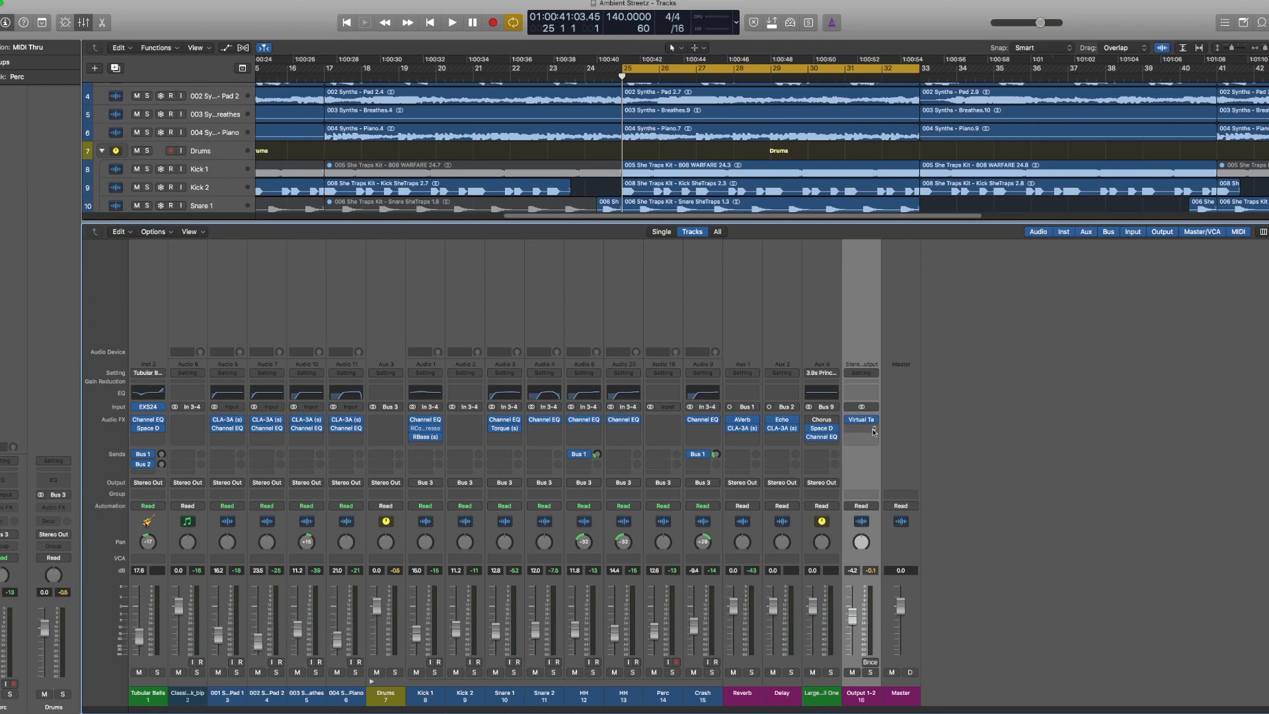
mouse_move(881, 430)
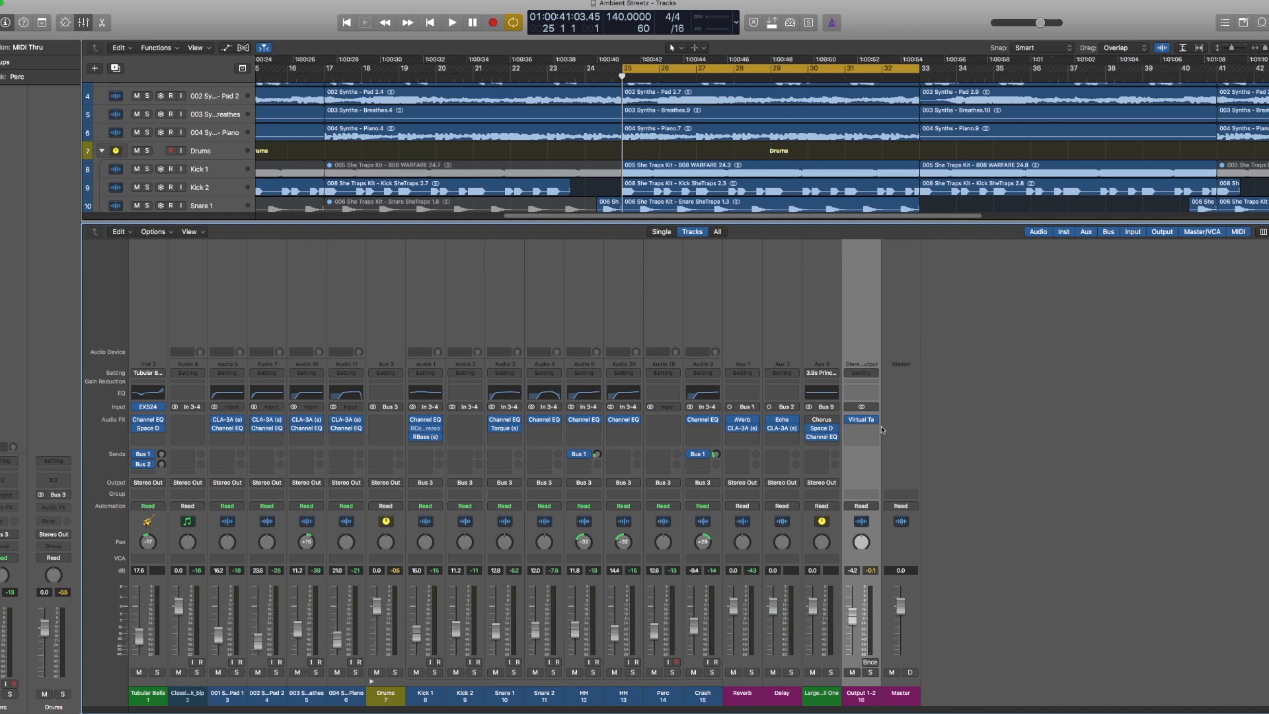
mouse_move(866, 434)
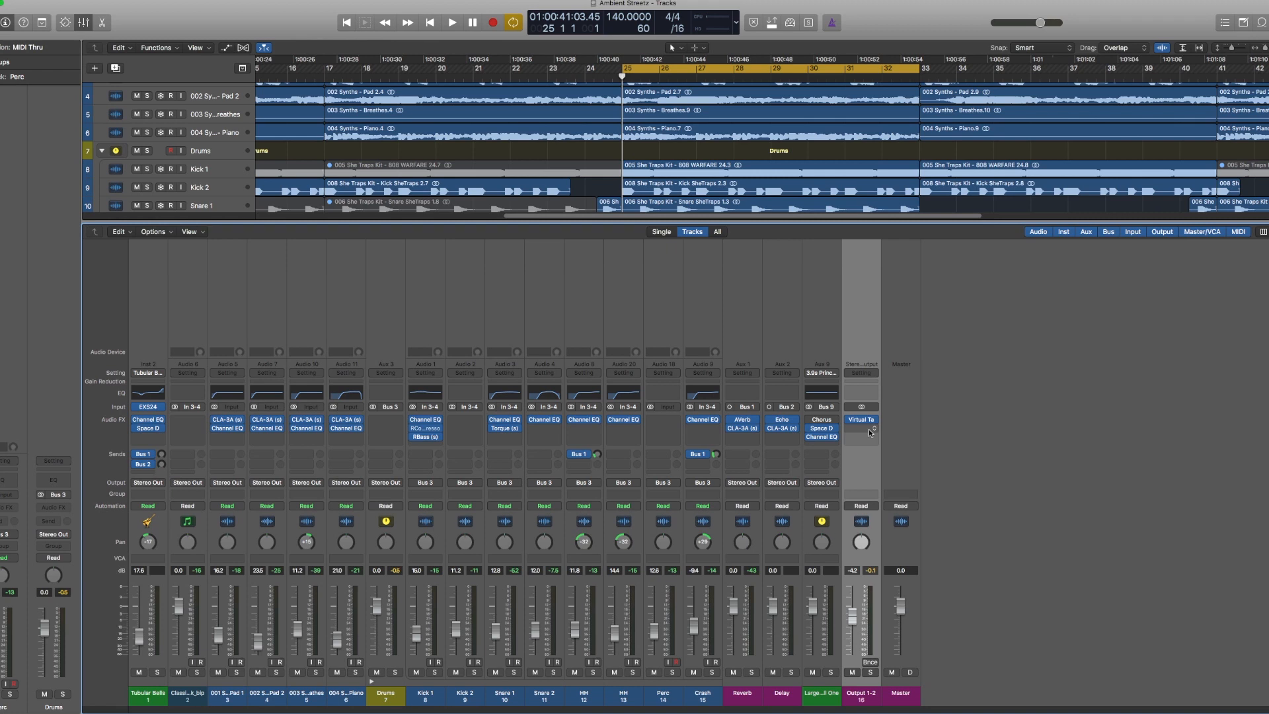
mouse_move(865, 431)
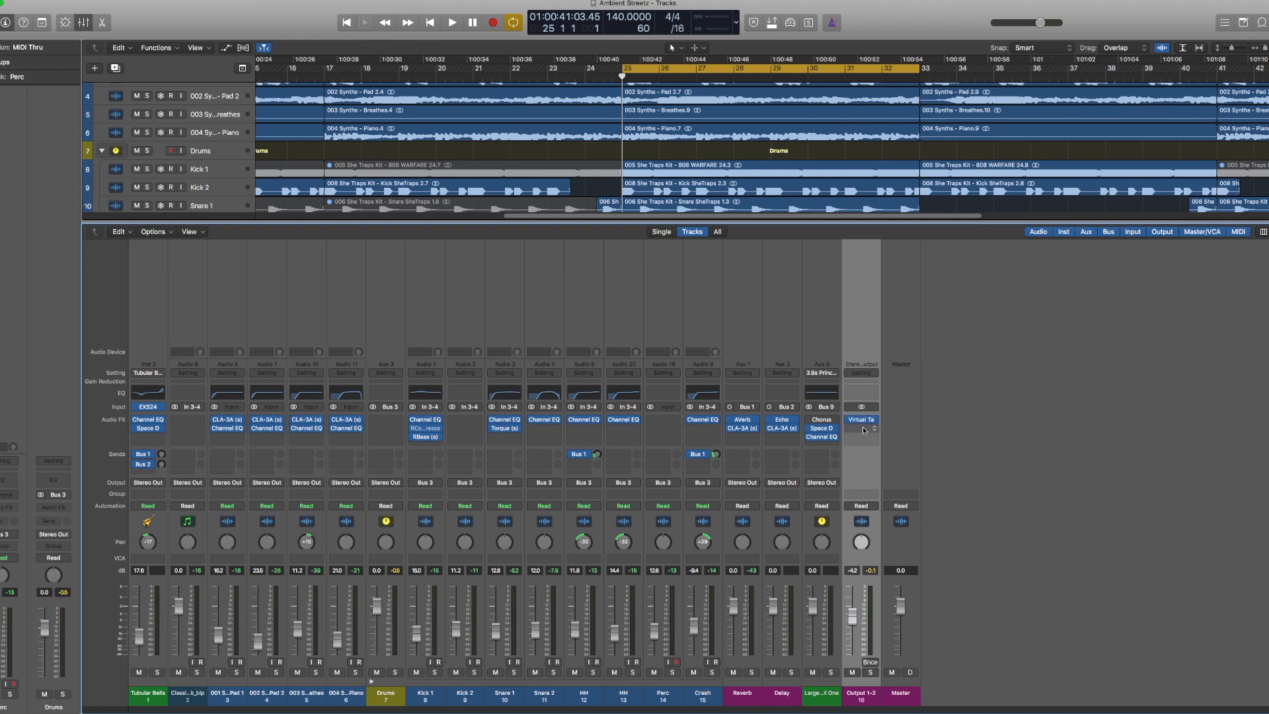
Insert the stereo VBC FG-Red in the second Audio FX slot of Output 1-2.
left_click(861, 421)
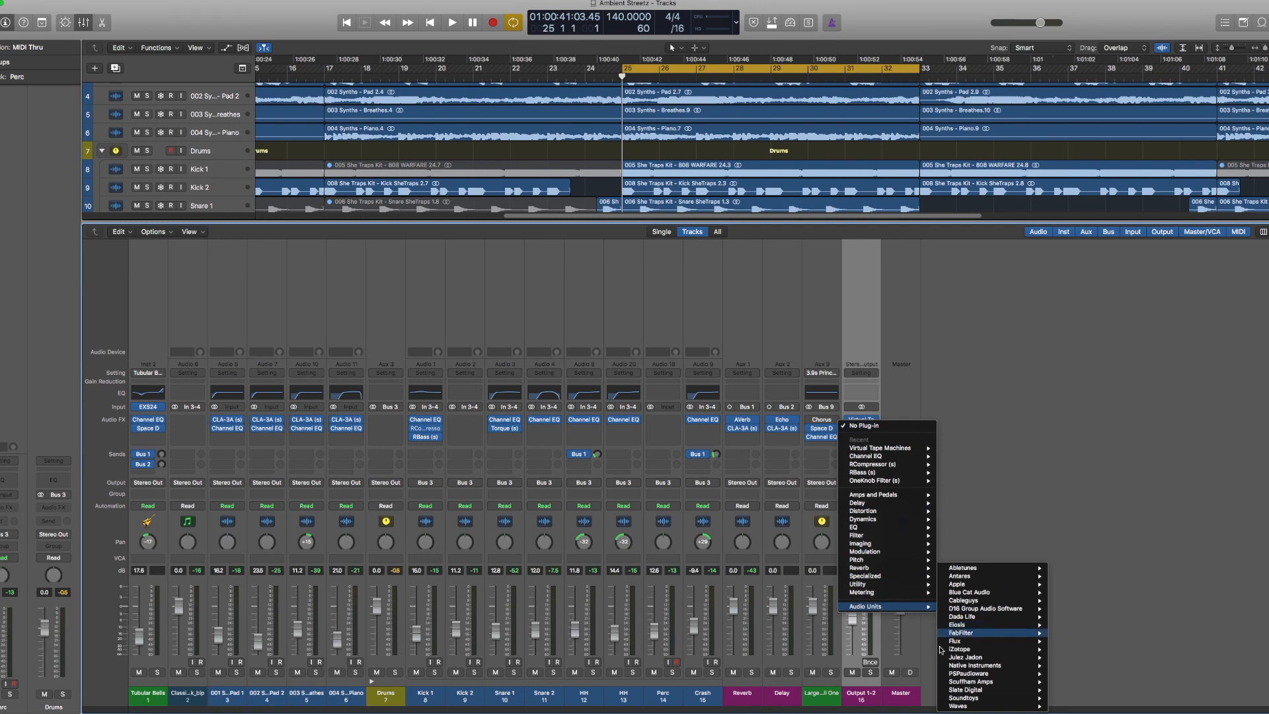
mouse_move(983, 706)
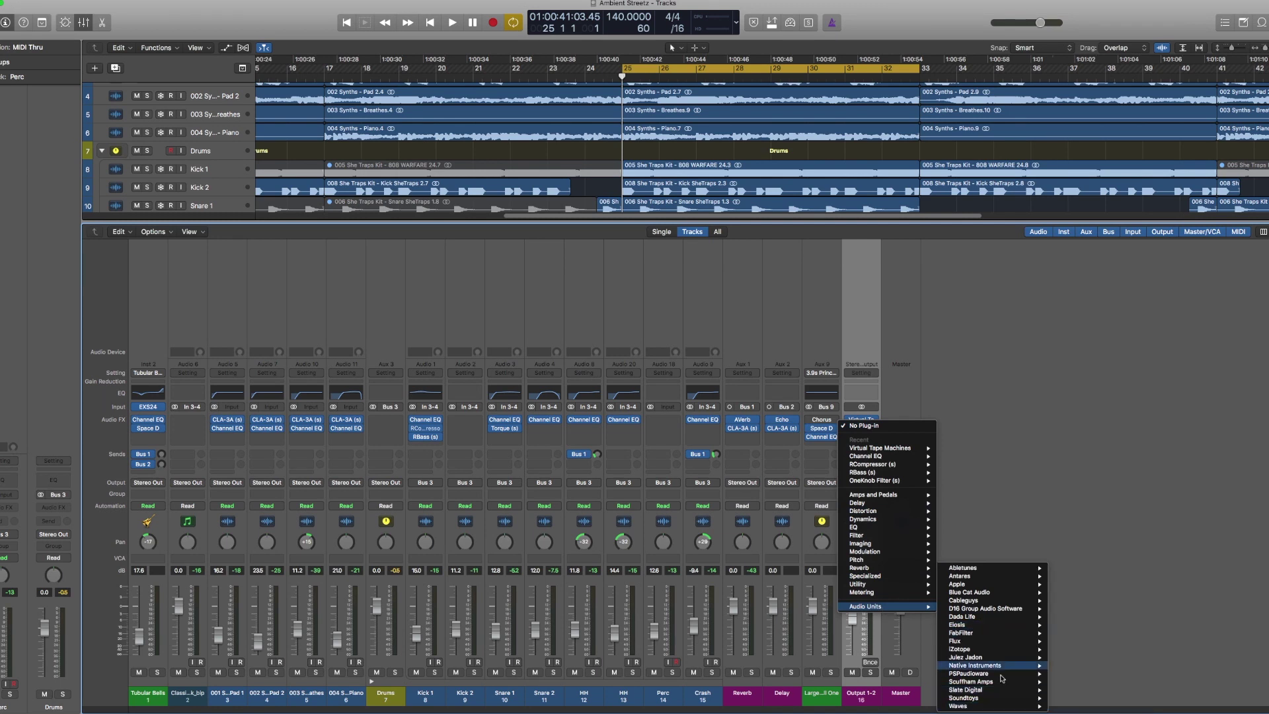
mouse_move(981, 690)
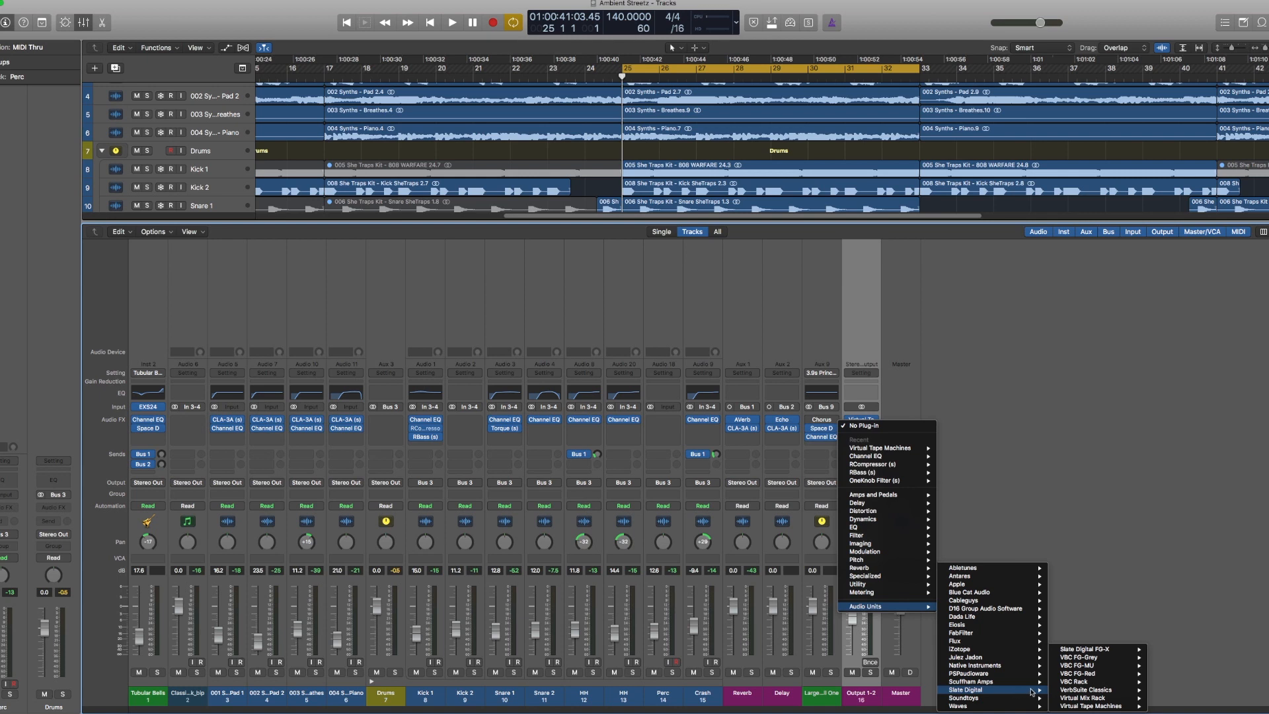
mouse_move(1087, 650)
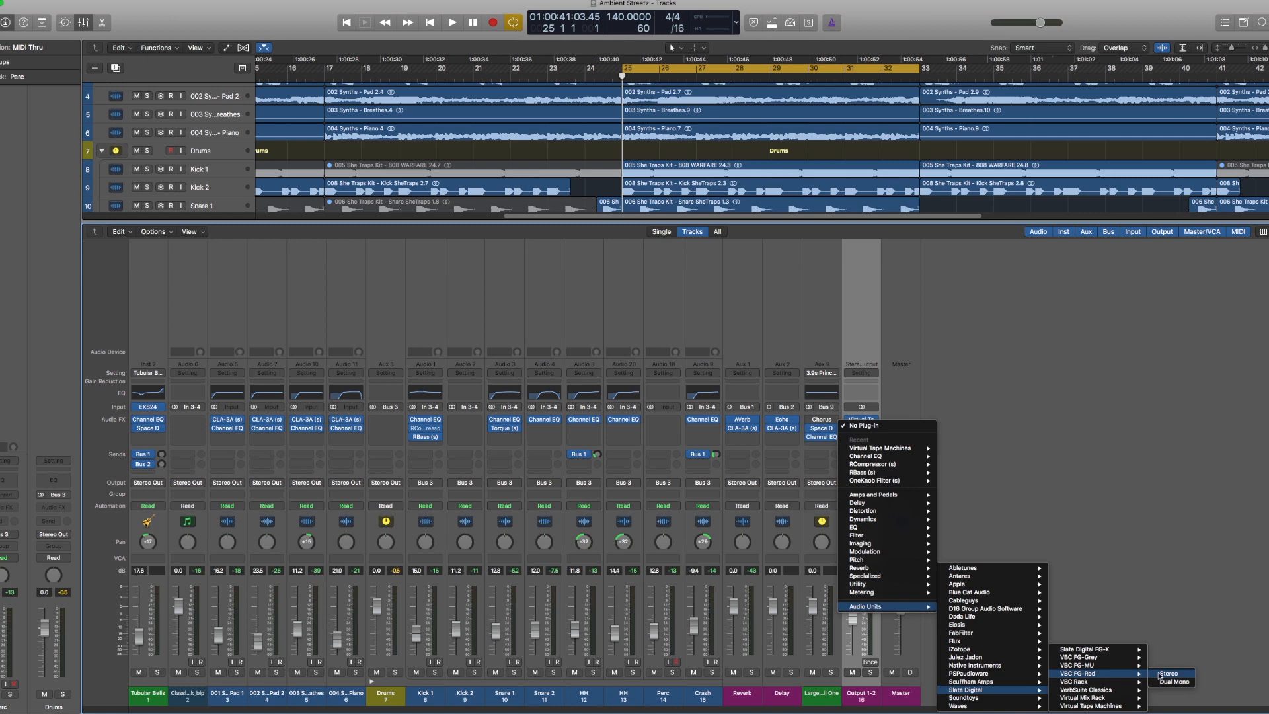
left_click(1171, 674)
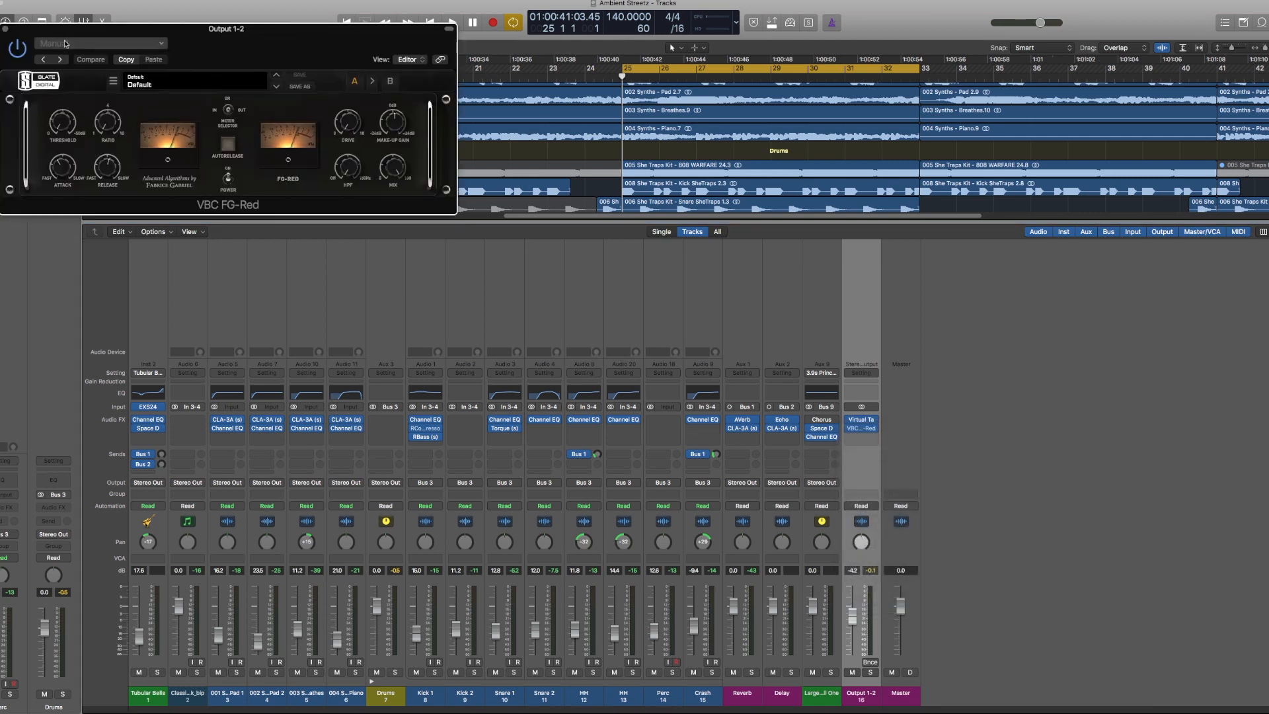
Insert Slate Digital FG-X in the third Audio FX slot of Output 1-2.
left_click(861, 427)
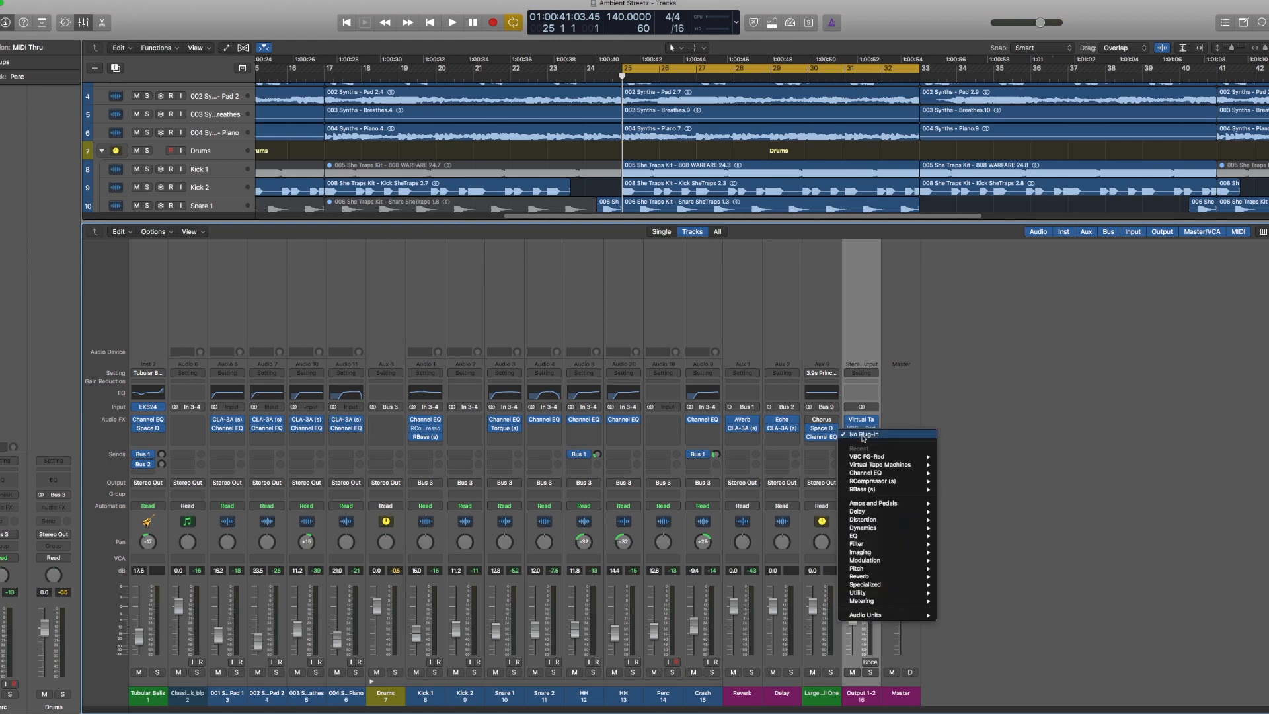
mouse_move(862, 615)
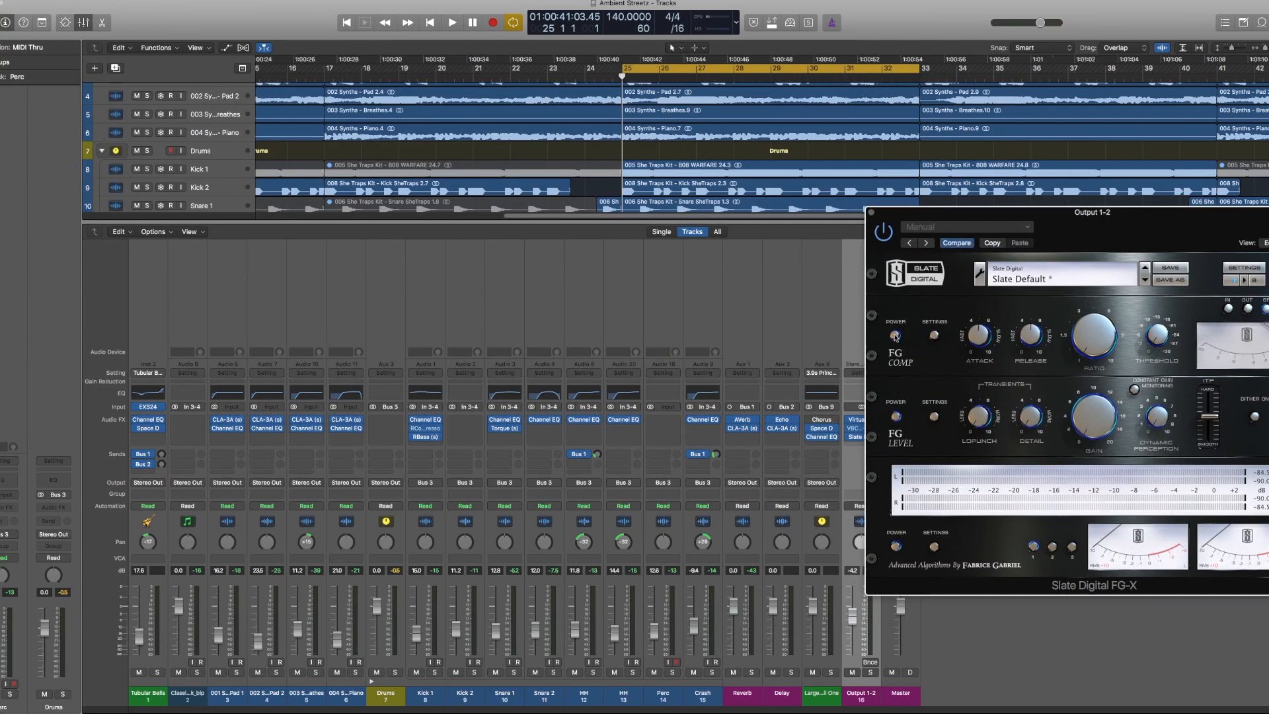
left_click_drag(1090, 211, 1163, 228)
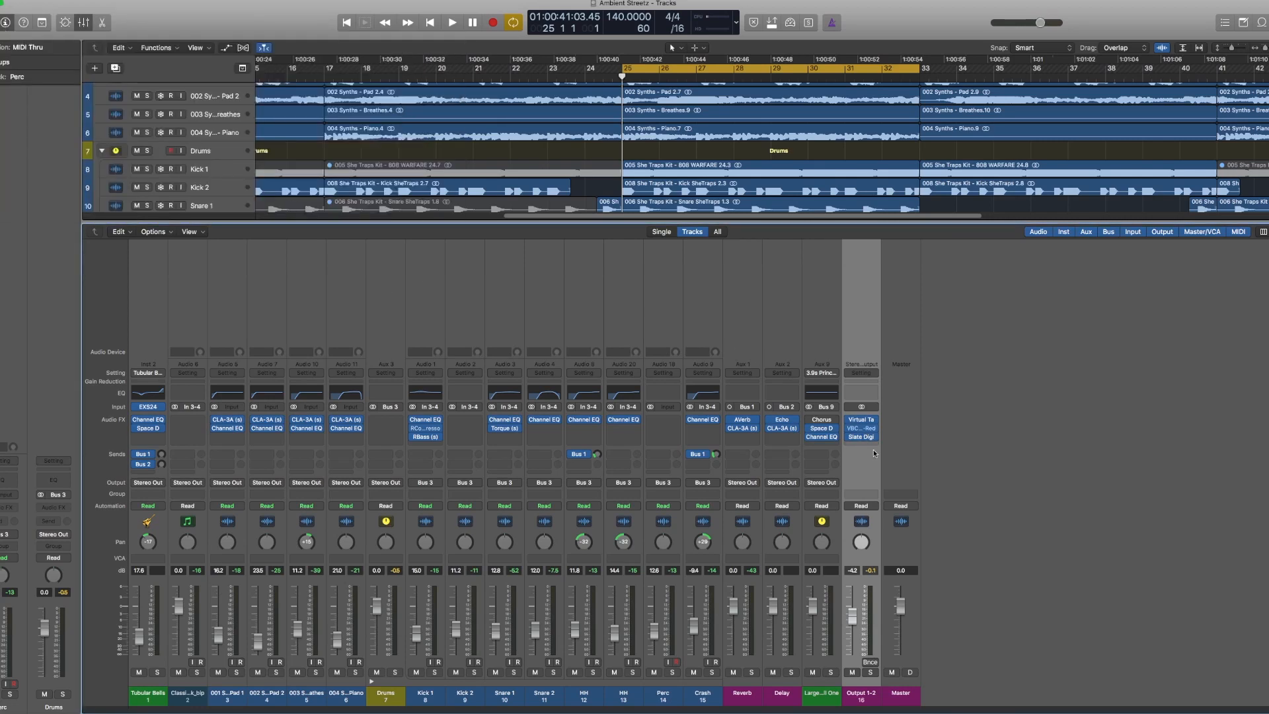
mouse_move(864, 476)
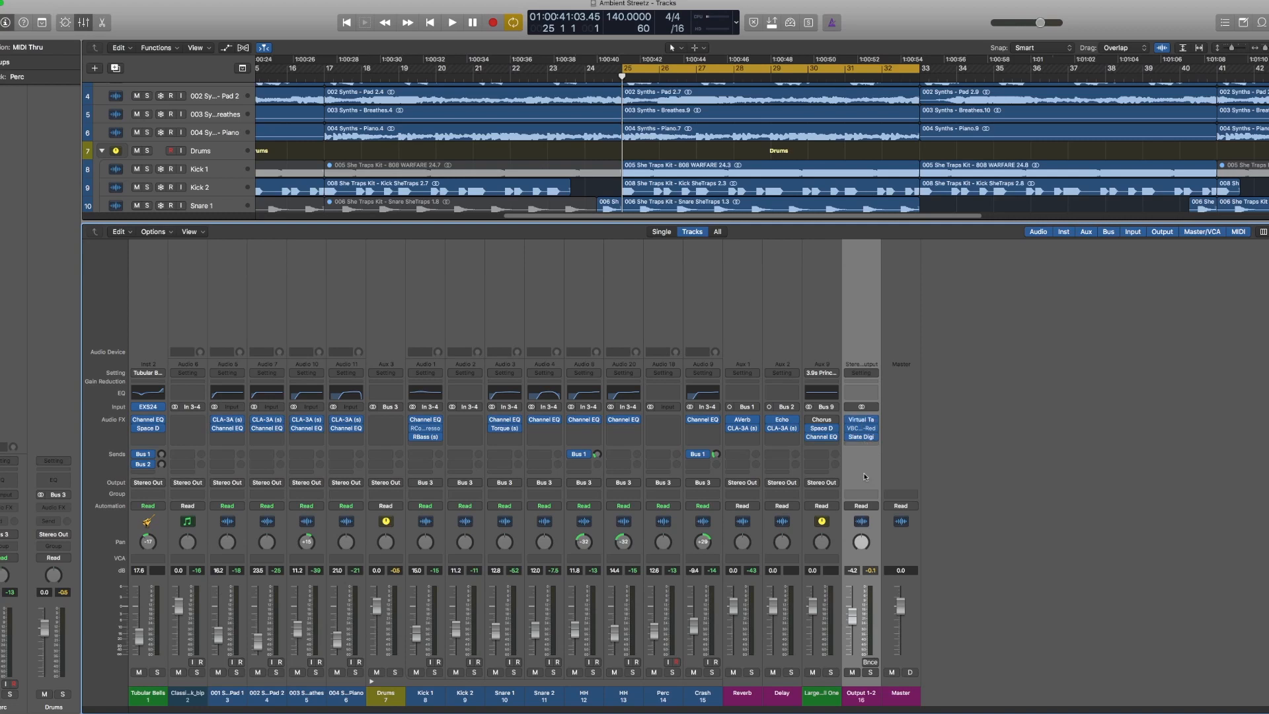
mouse_move(855, 620)
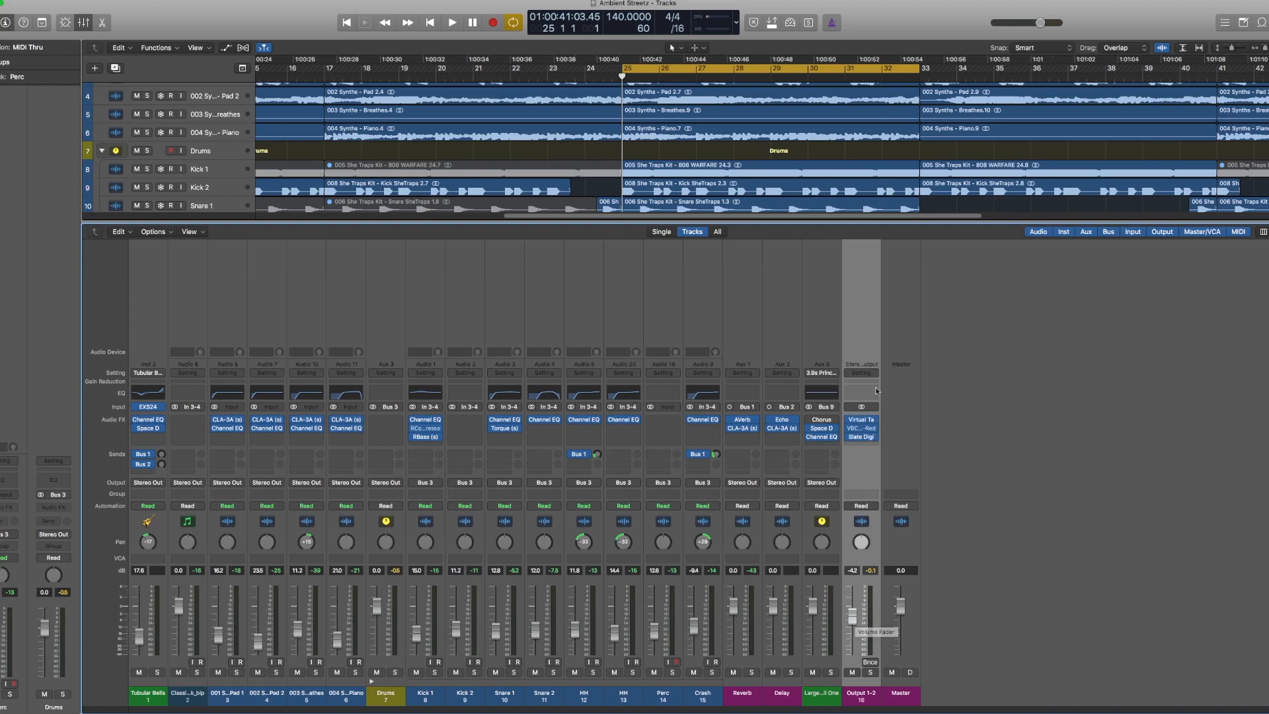
mouse_move(866, 379)
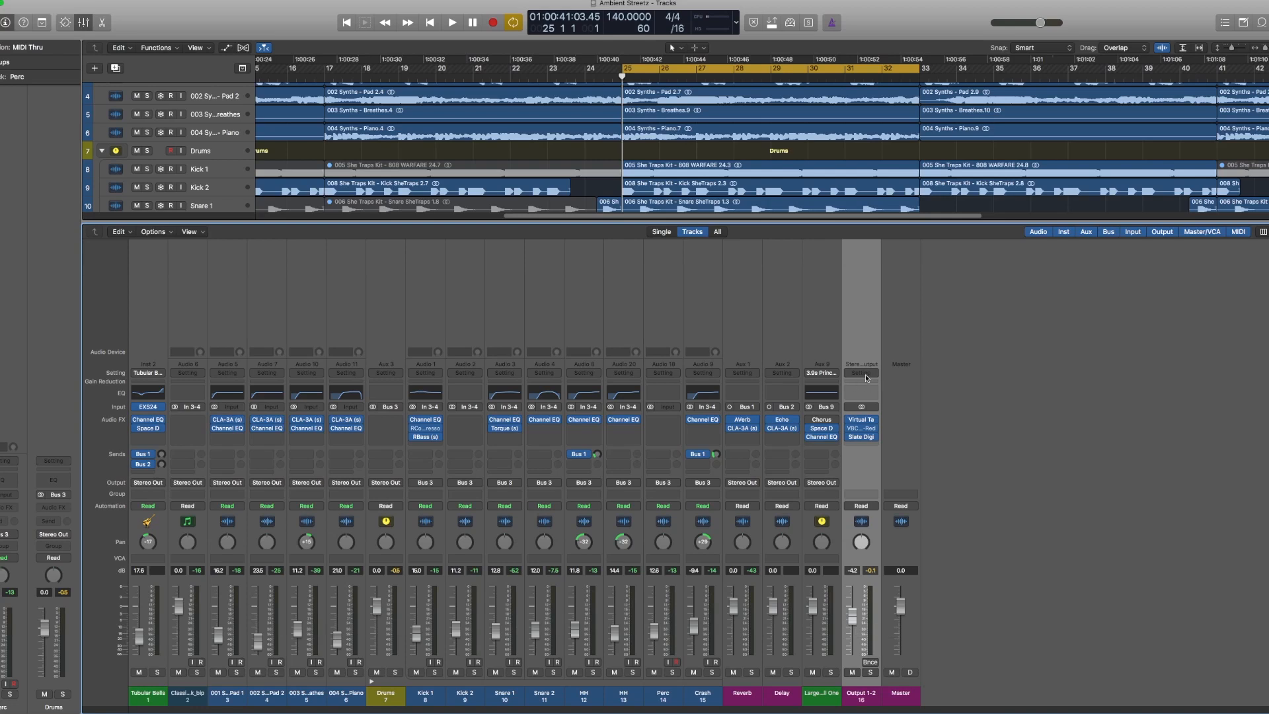
Save Output 1-2's plugin chain as a channel strip setting named 'Test'.
left_click(861, 373)
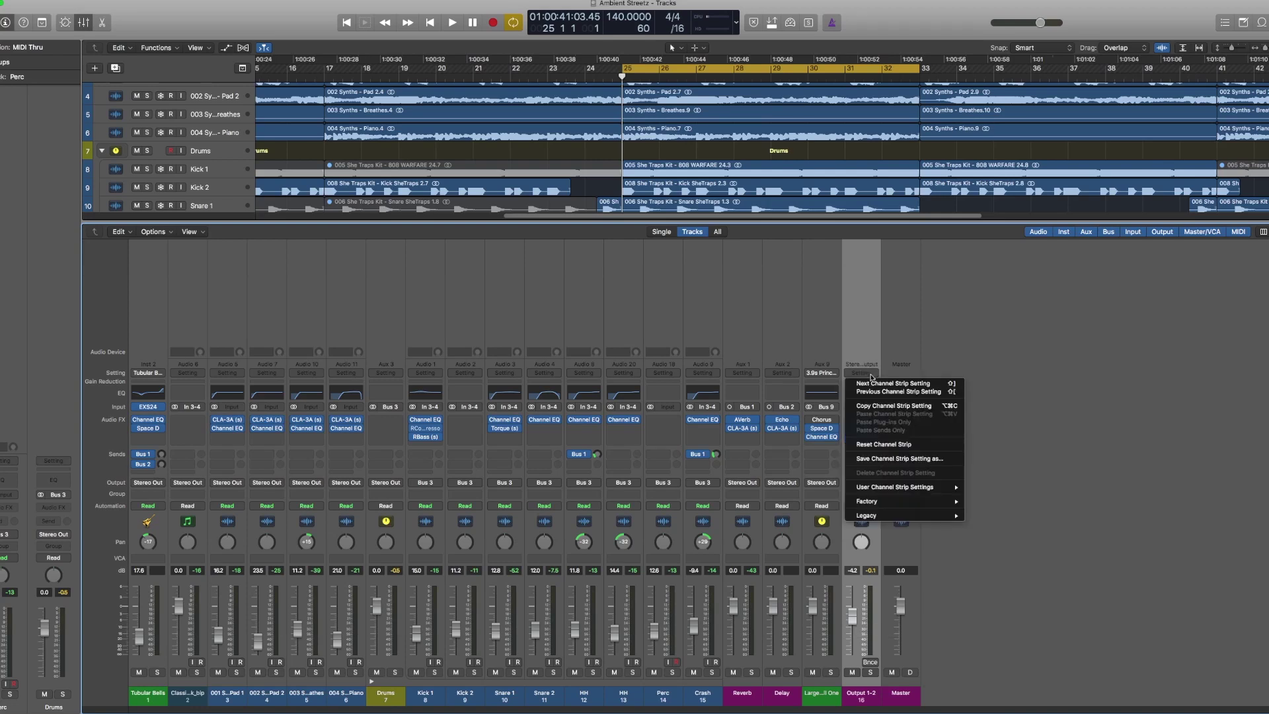
mouse_move(871, 459)
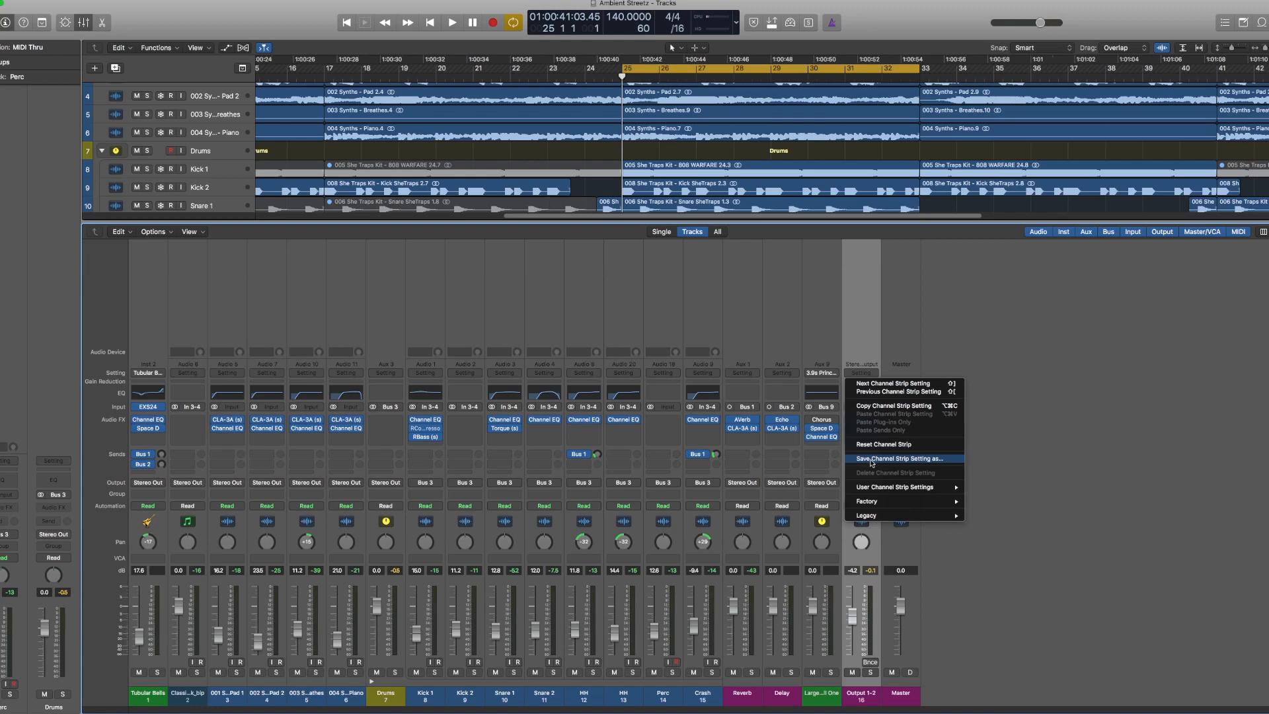
left_click(899, 458)
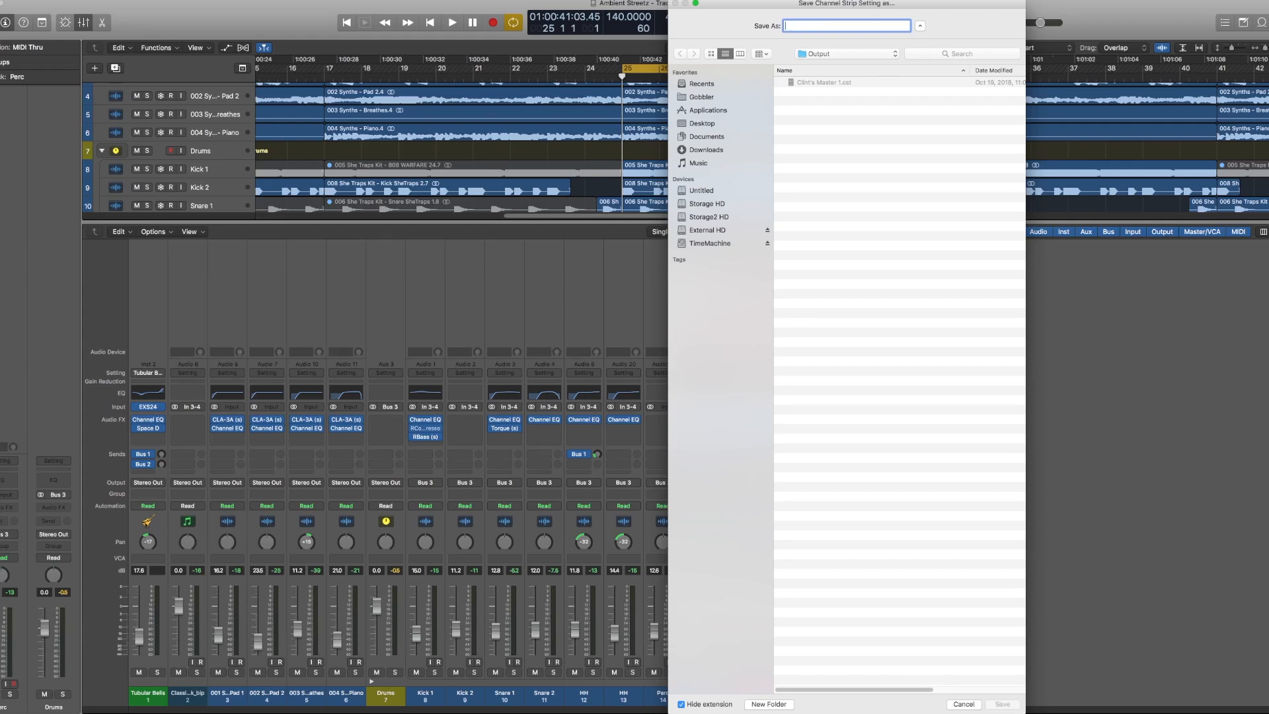
type("Test")
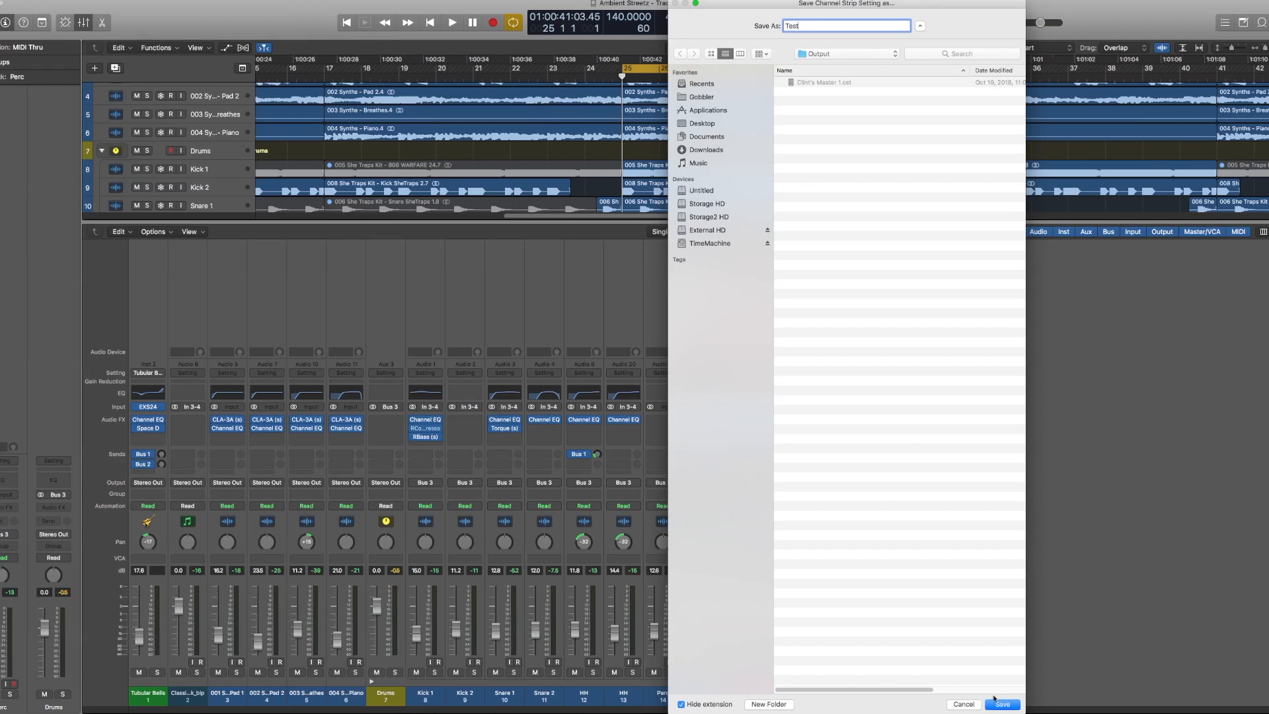
left_click(1002, 703)
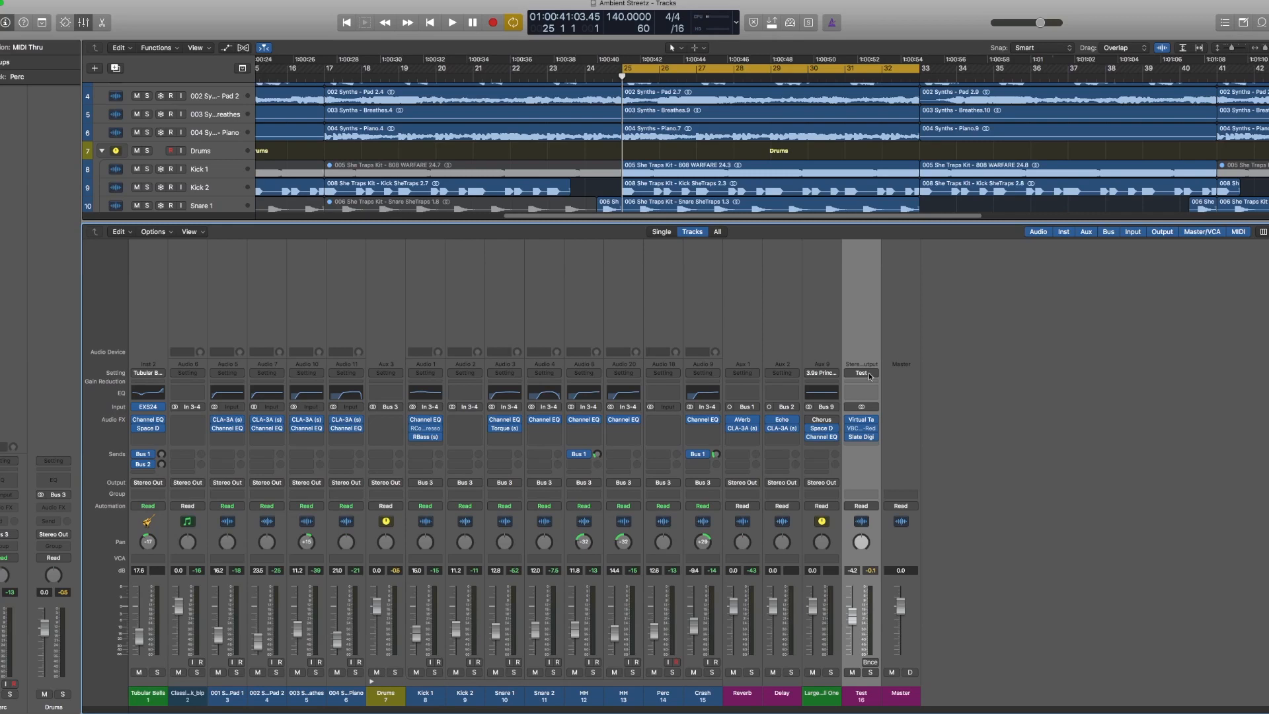
left_click(861, 373)
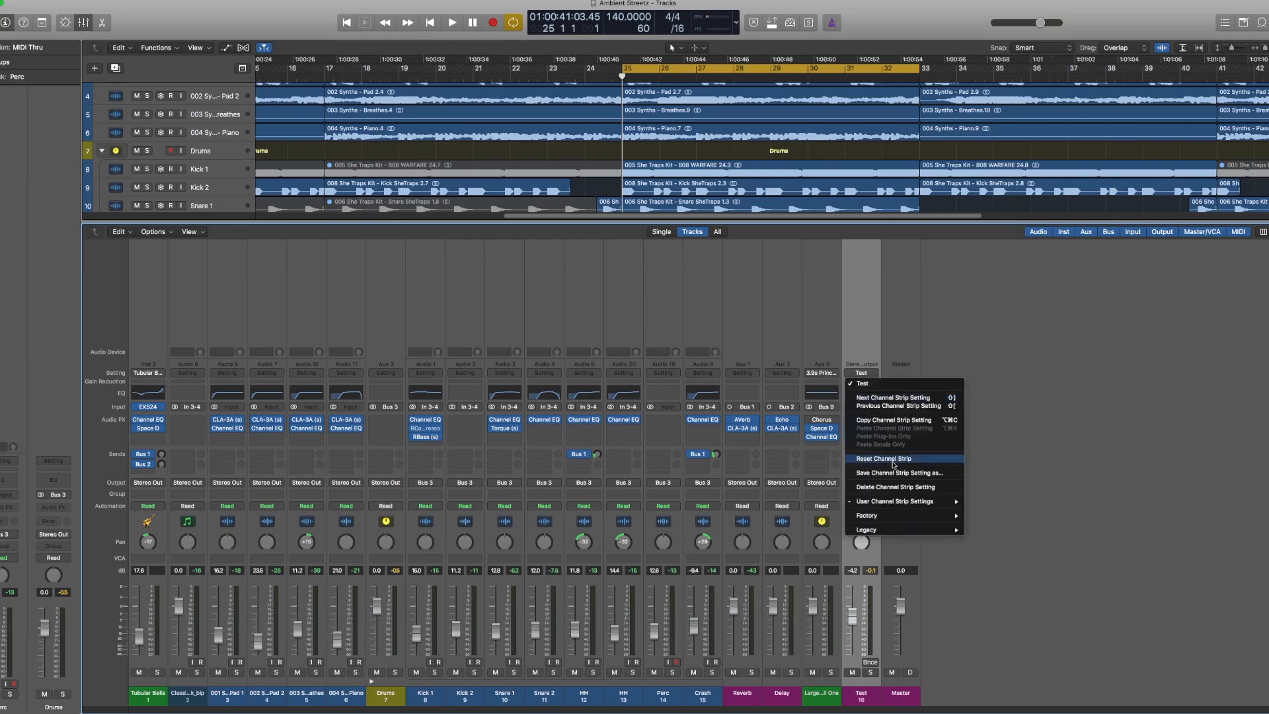
Reset the Output 1-2 channel strip, clearing all its plugins.
left_click(884, 458)
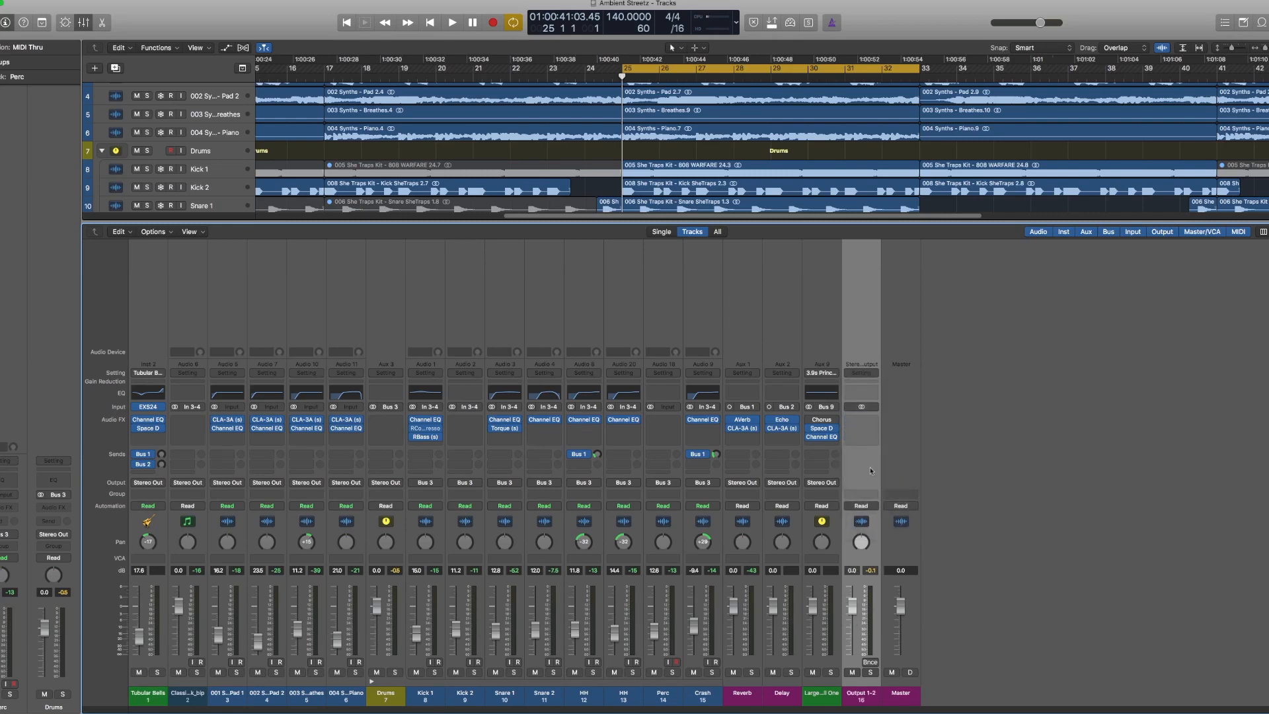
mouse_move(912, 364)
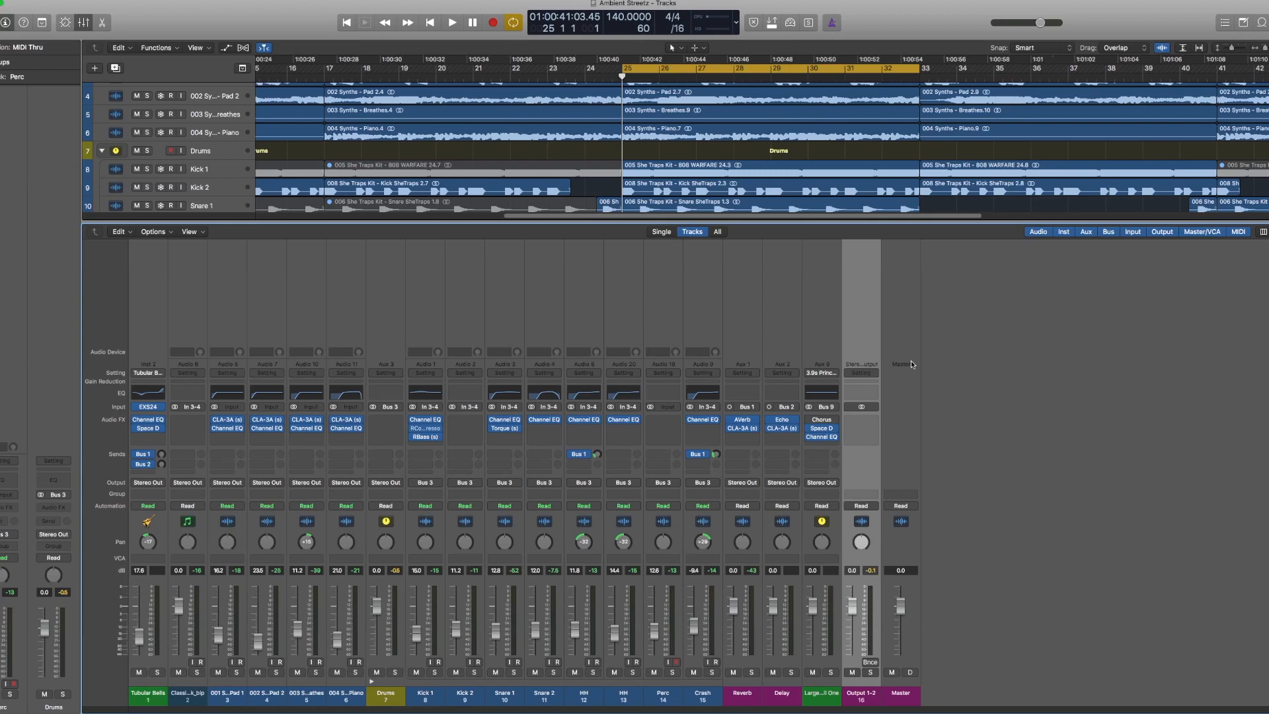
mouse_move(872, 383)
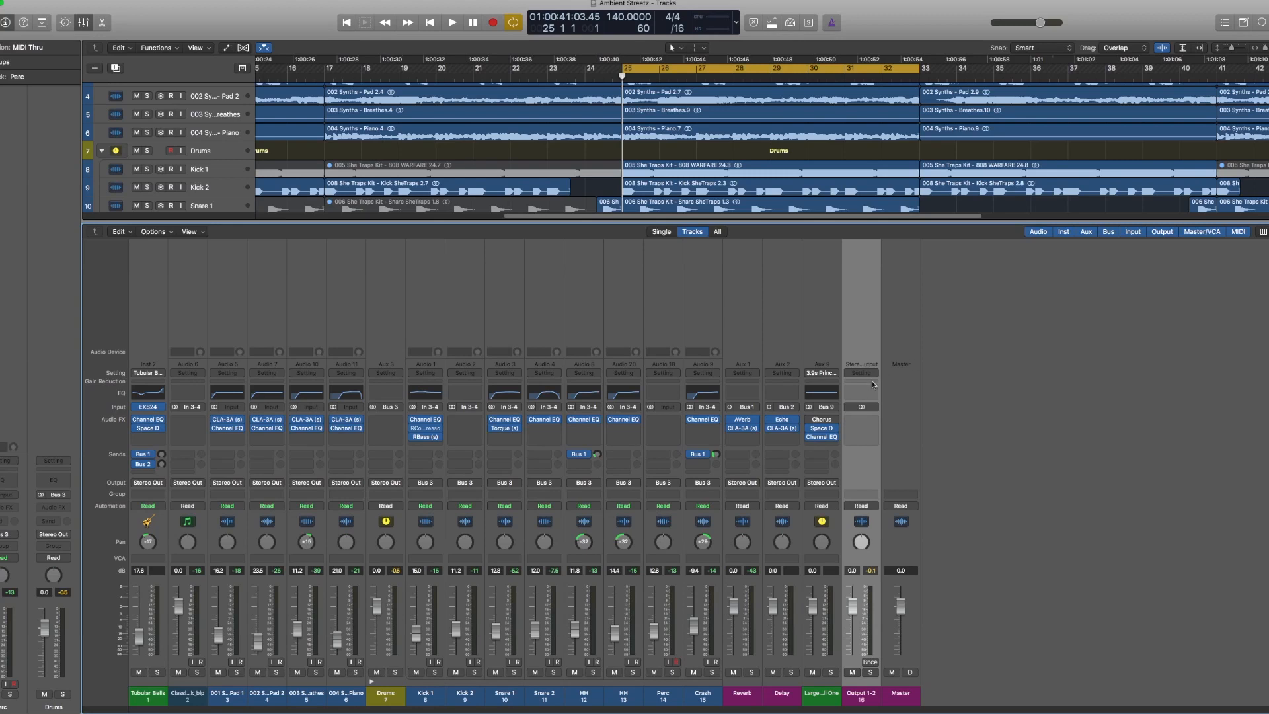
Load the user setting 'Test' onto Output 1-2 and nudge its fader up slightly.
left_click(861, 373)
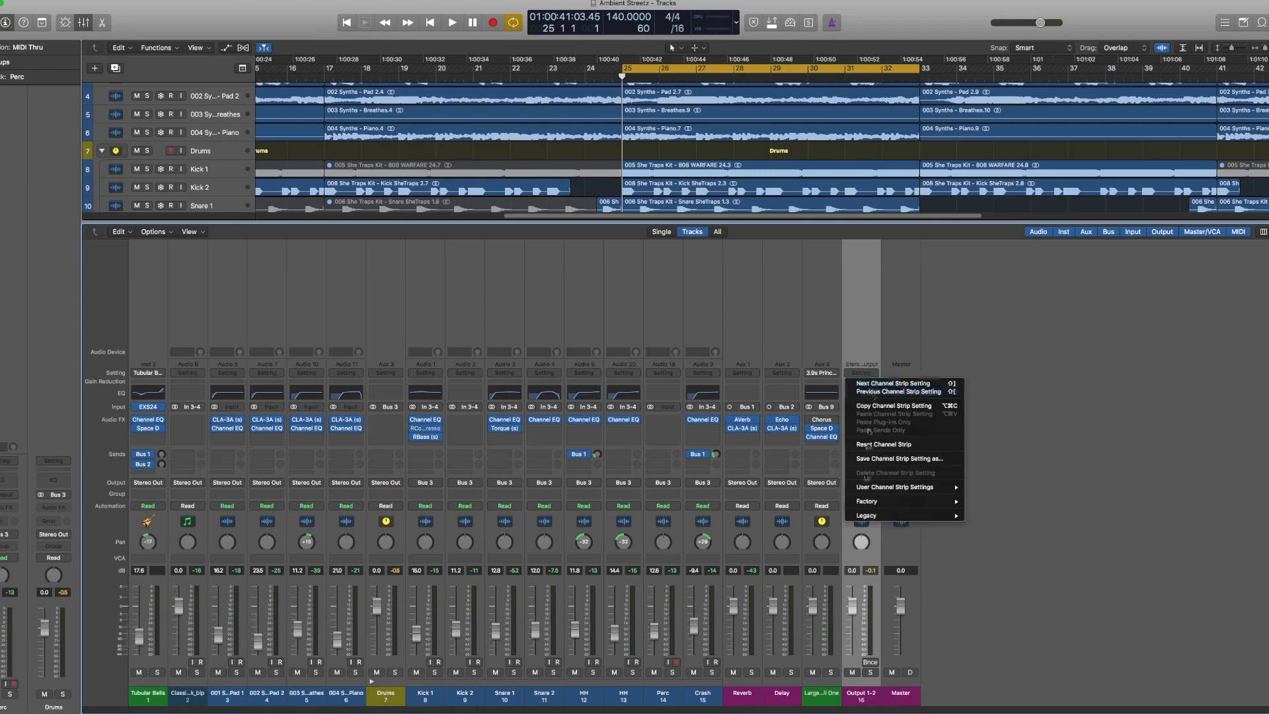
mouse_move(893, 487)
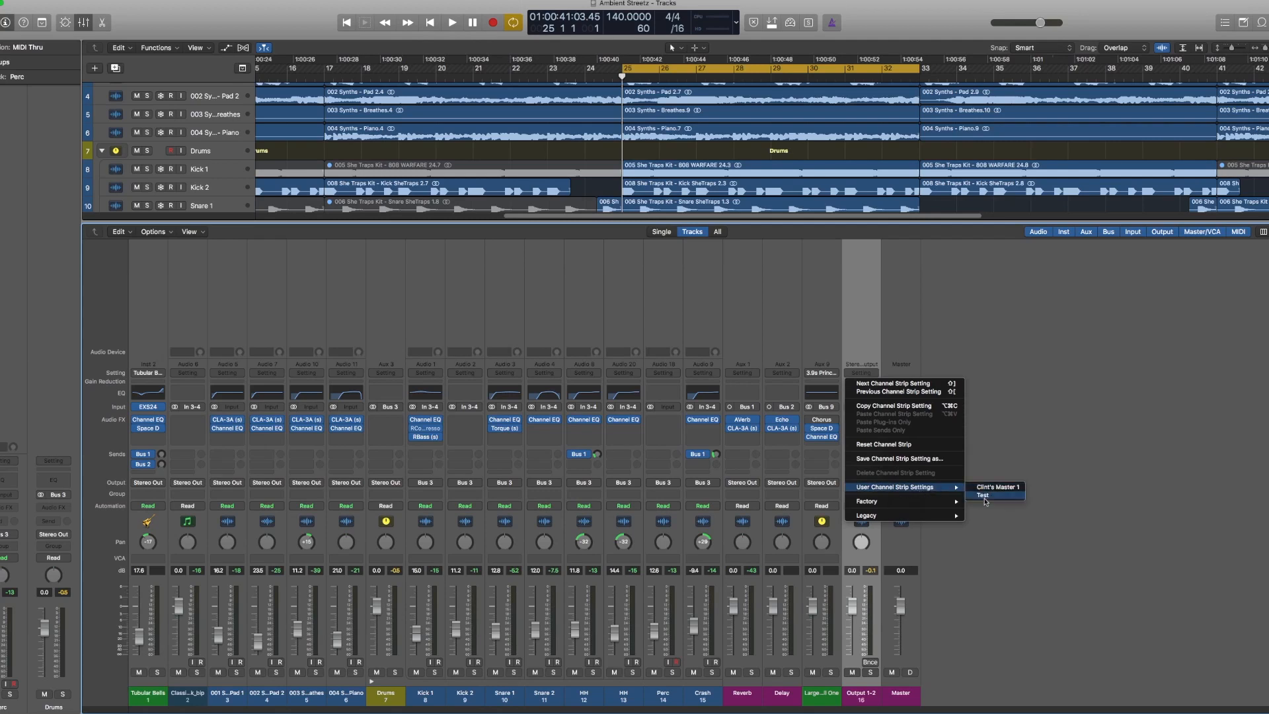
left_click(982, 494)
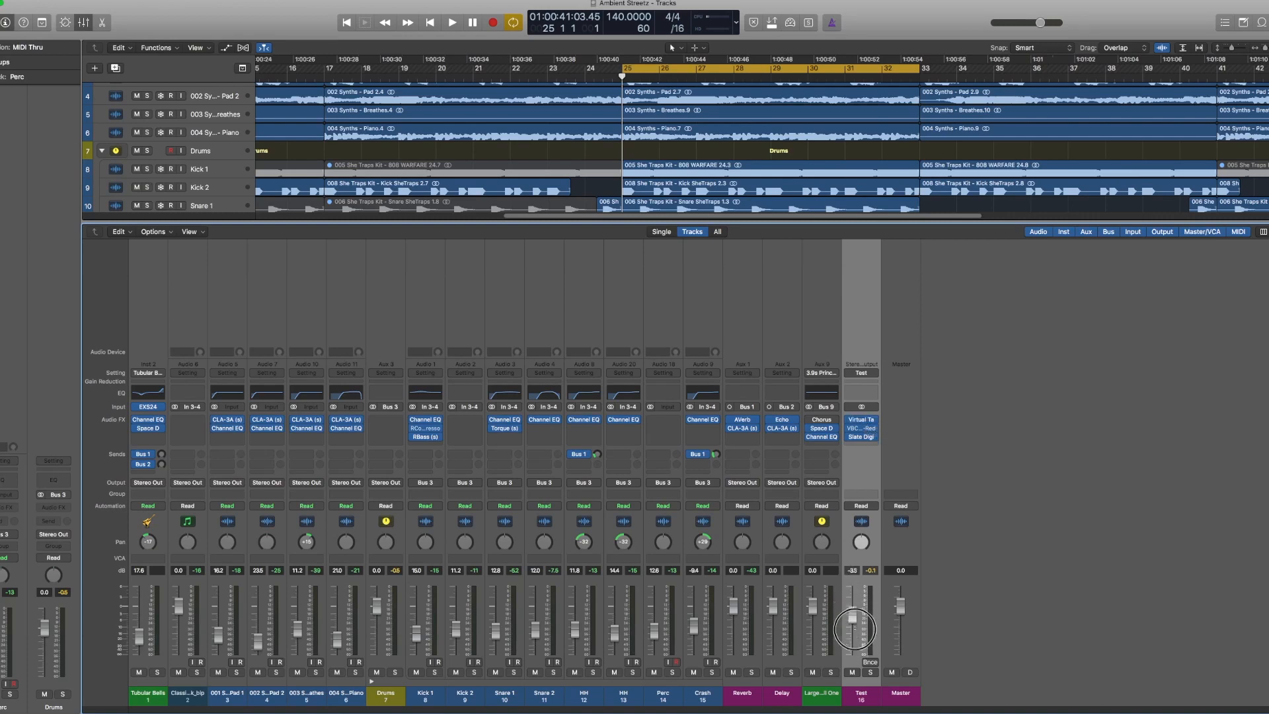
left_click_drag(851, 639, 851, 615)
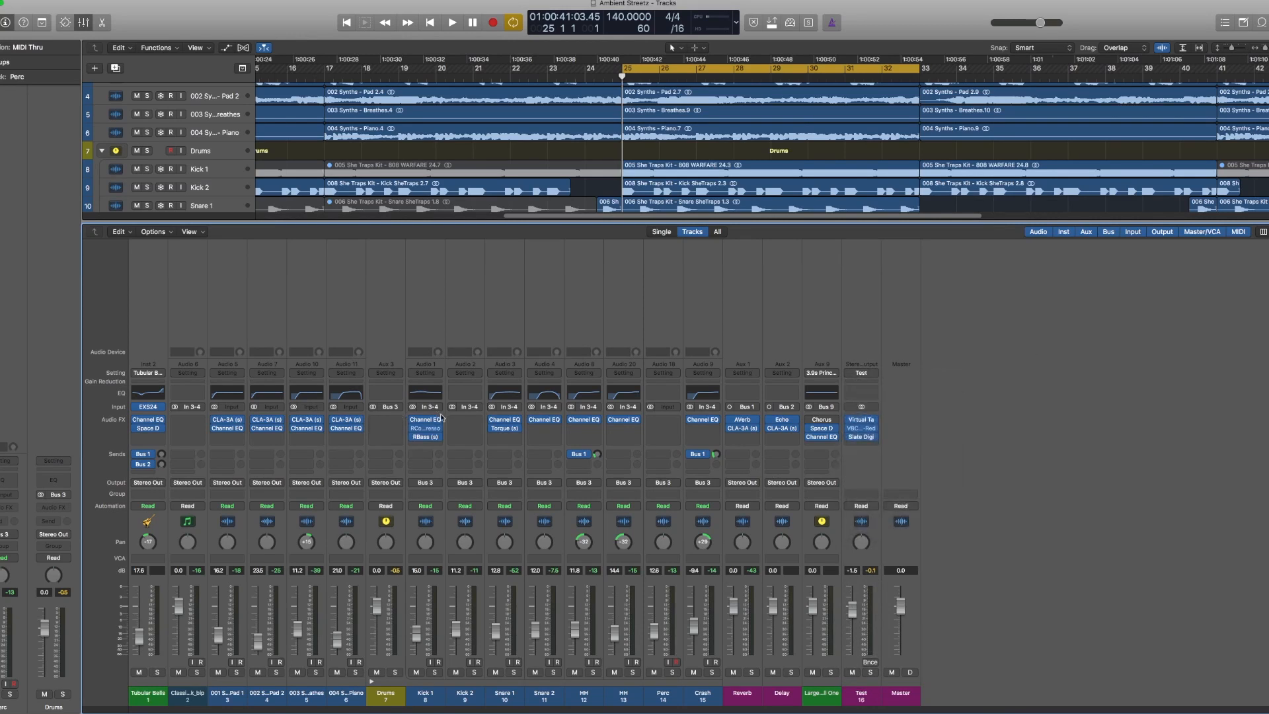
mouse_move(427, 573)
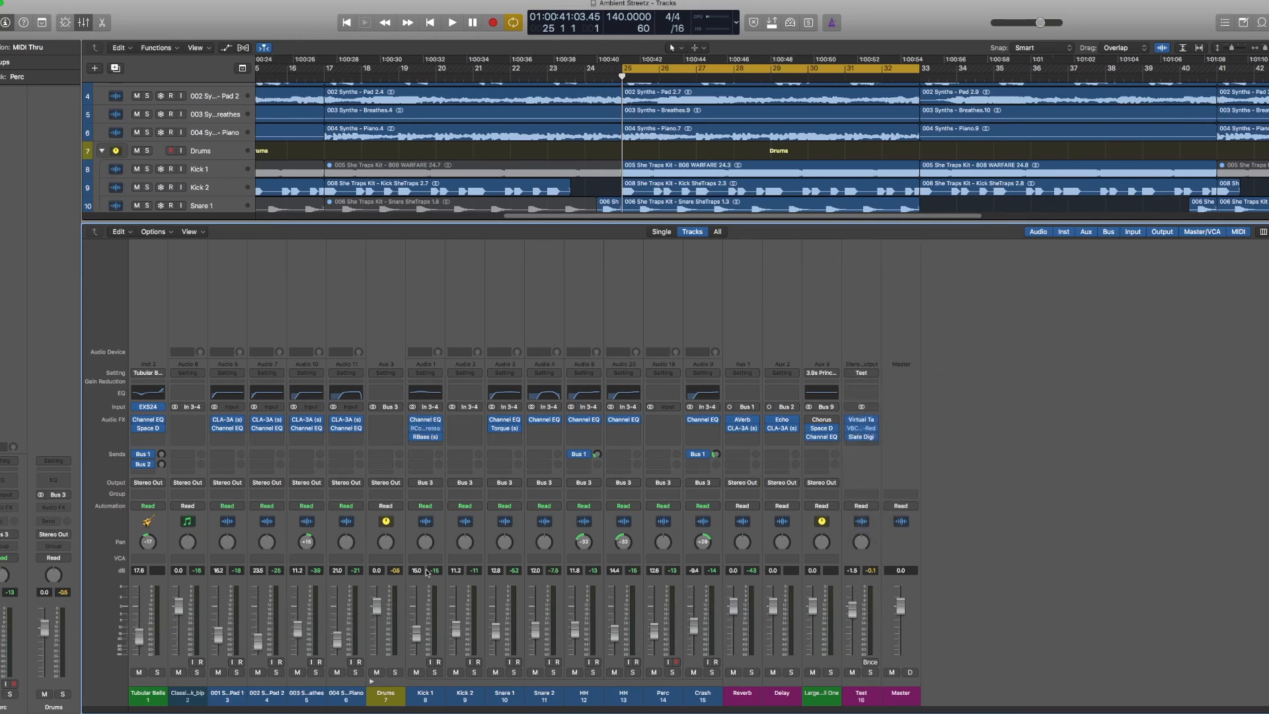
mouse_move(481, 440)
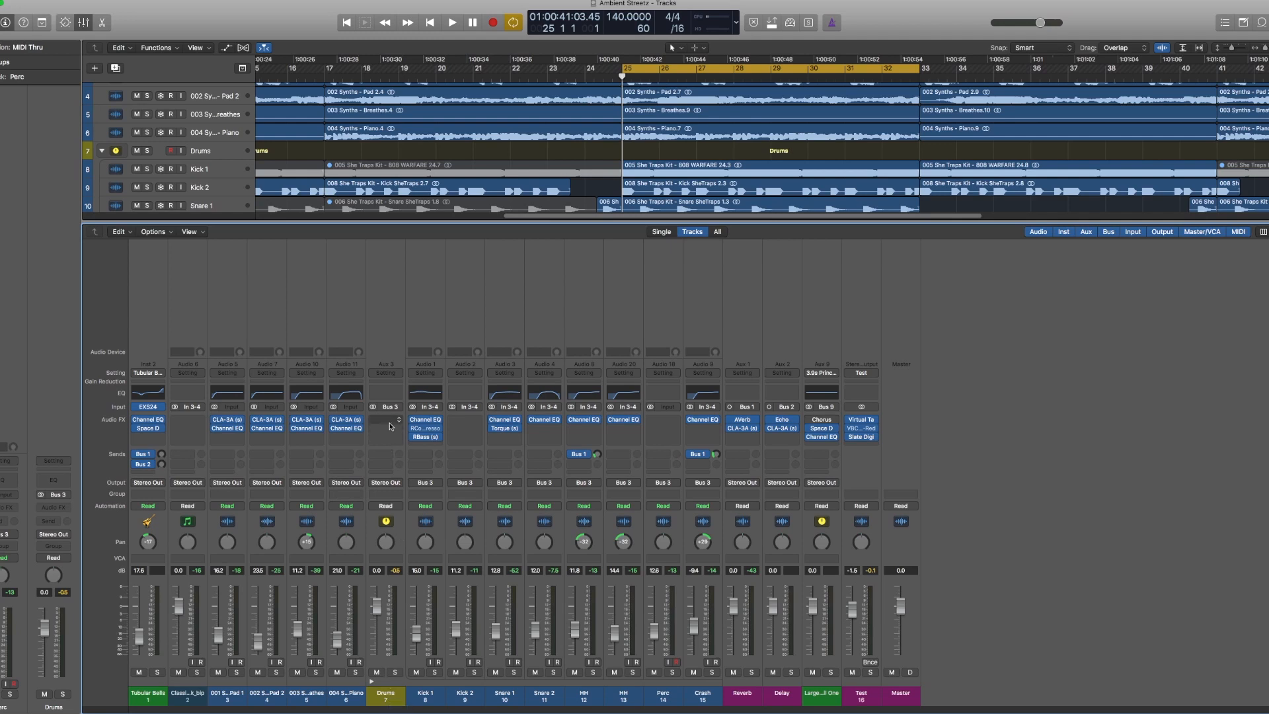
mouse_move(395, 377)
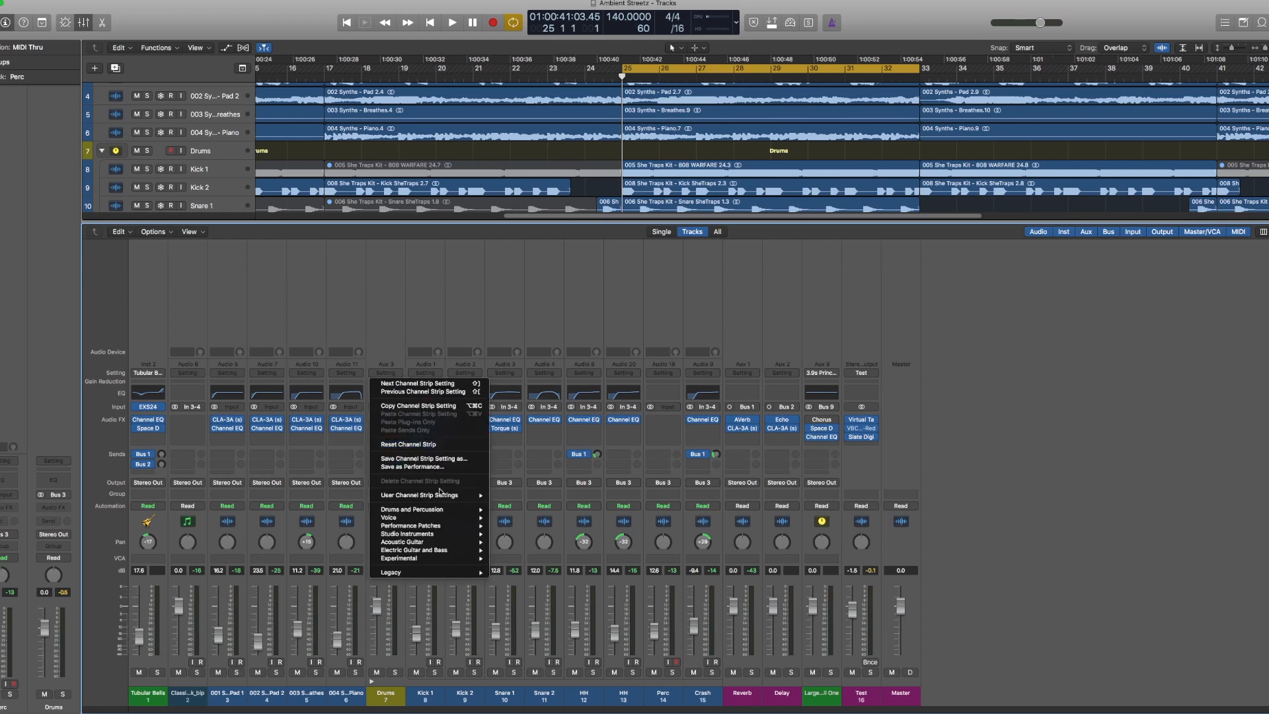
mouse_move(419, 495)
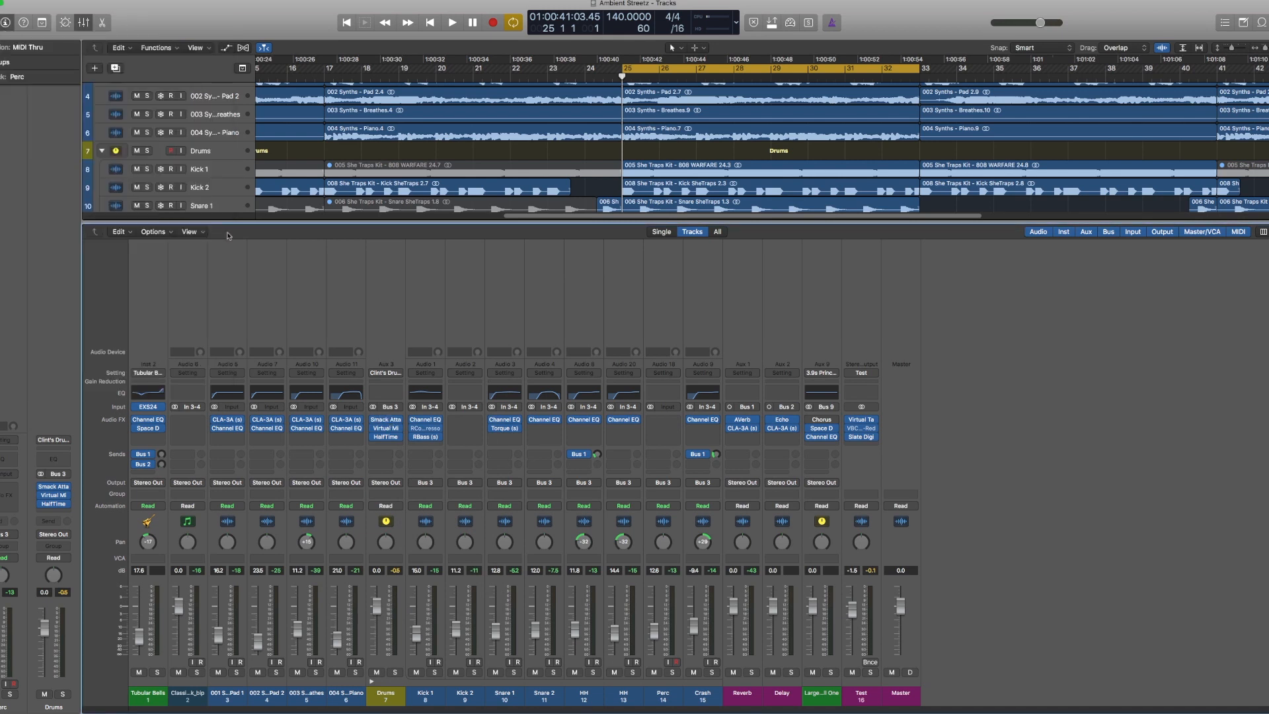
mouse_move(455, 387)
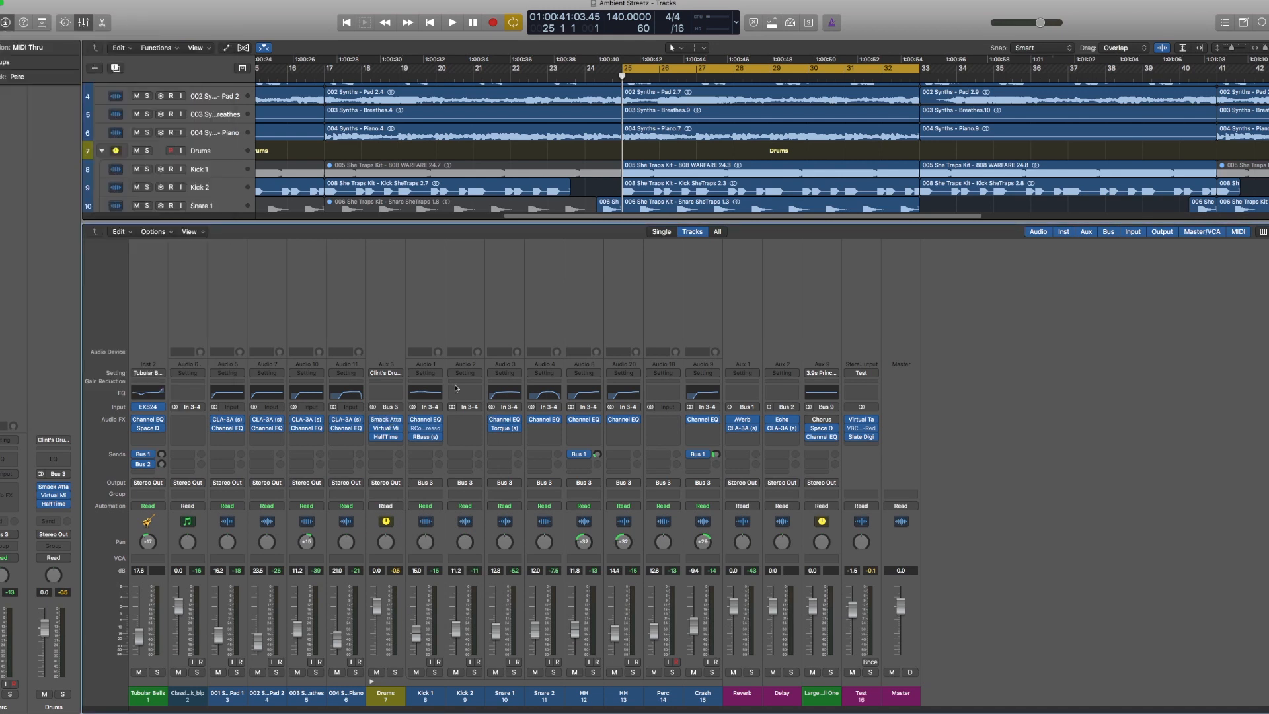
mouse_move(454, 388)
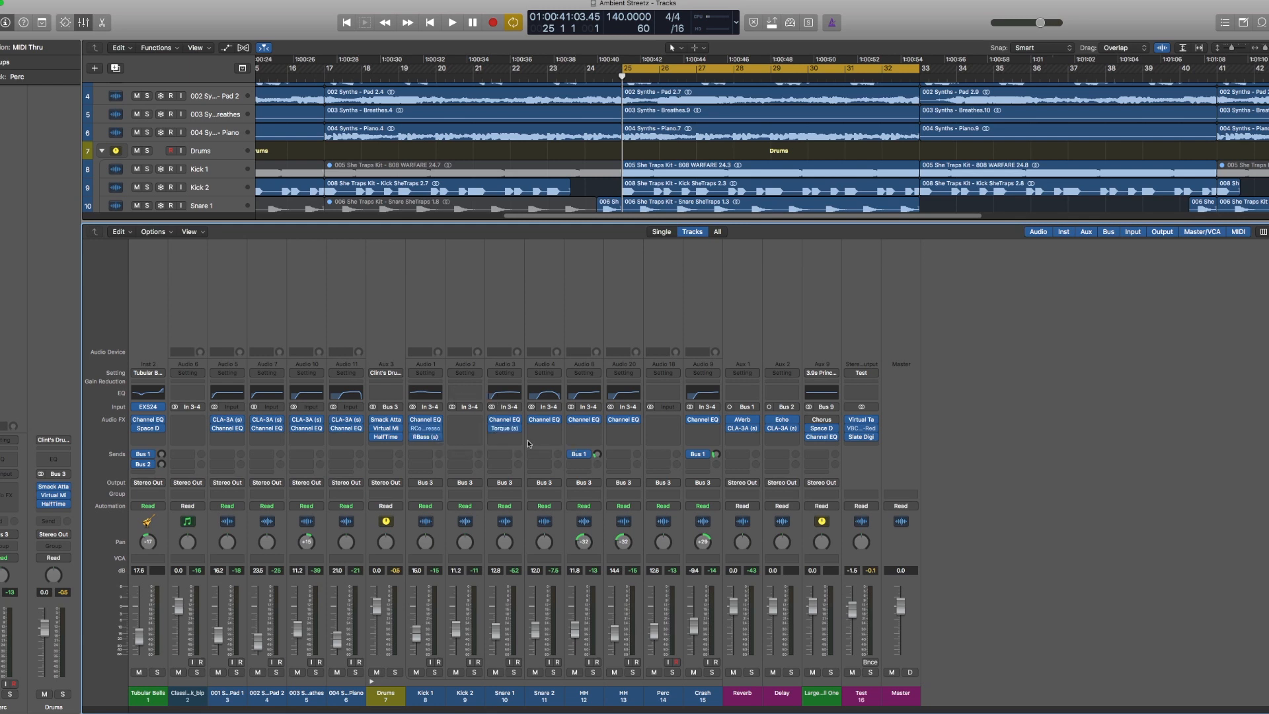
mouse_move(484, 431)
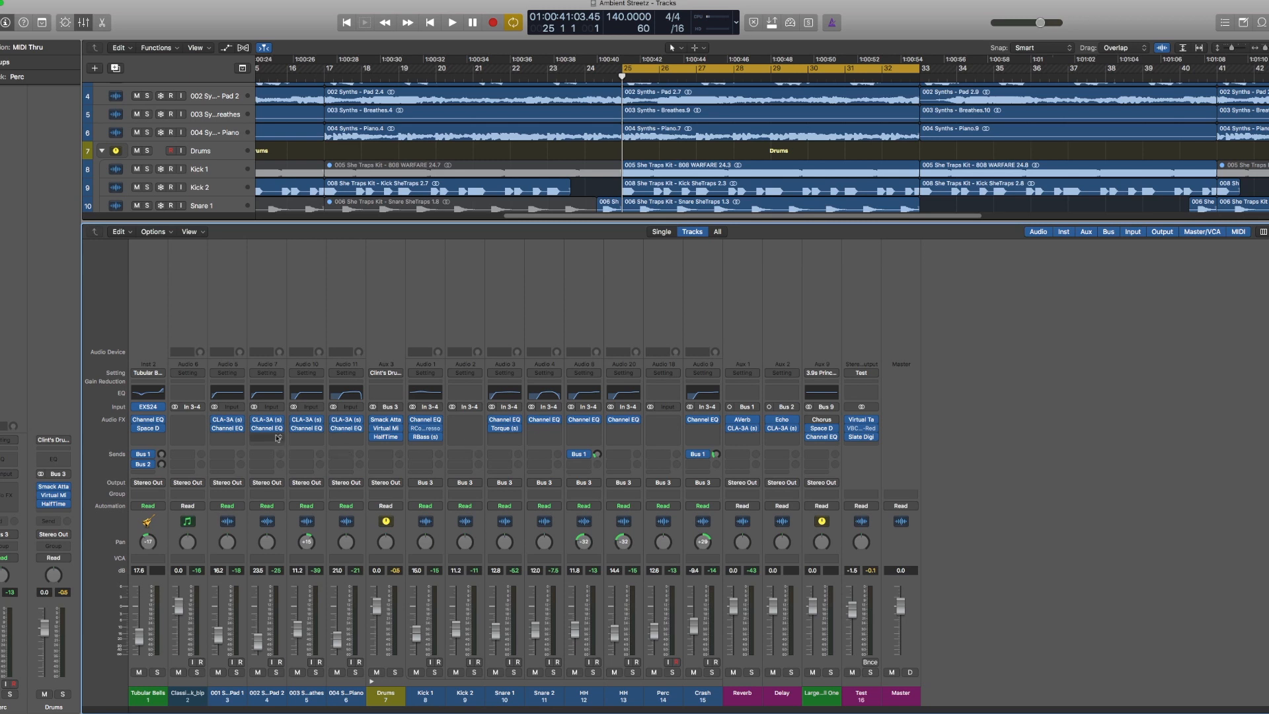
mouse_move(328, 446)
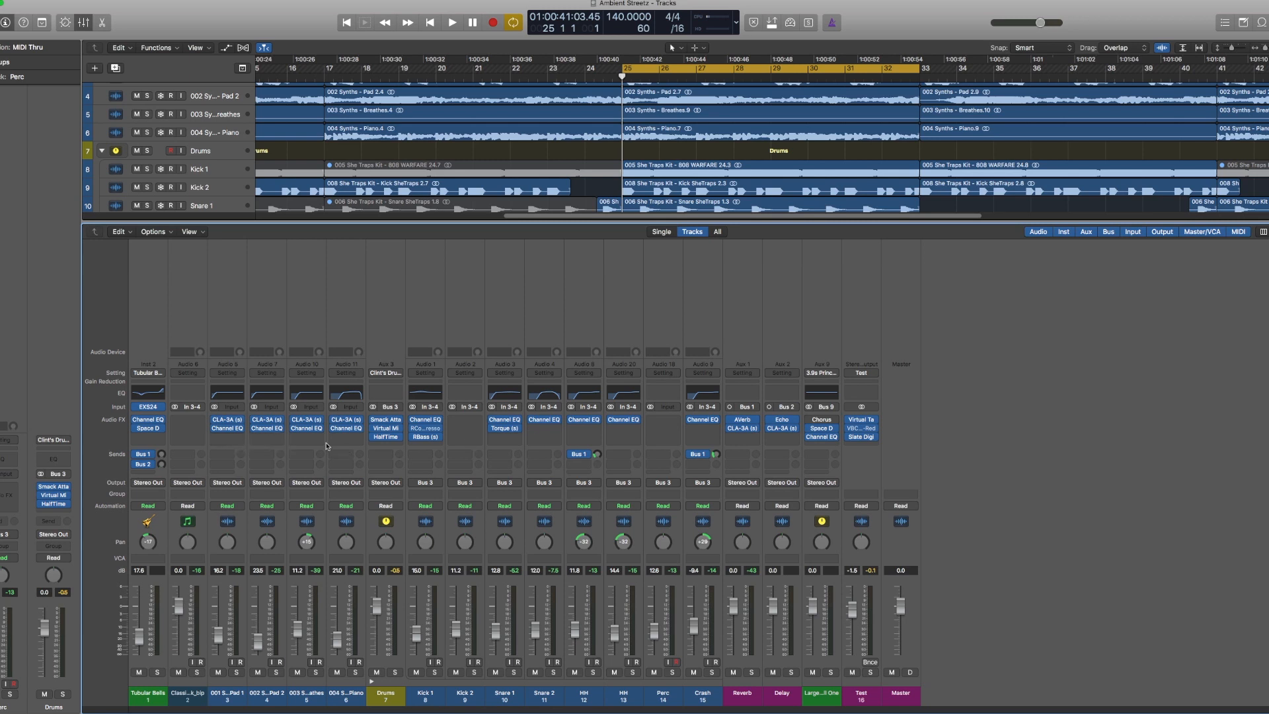